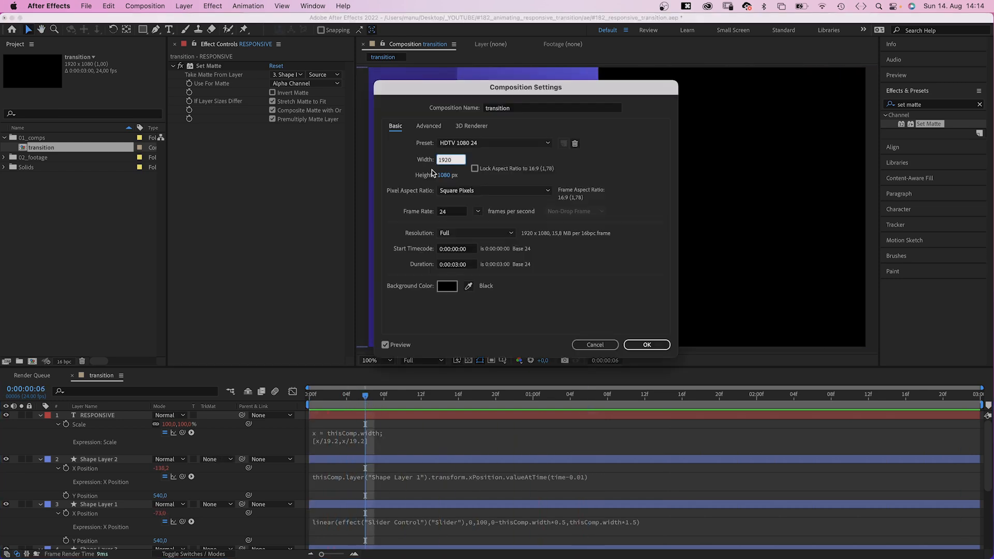
Step: Create the 1920x1080 composition named 'transition' and confirm its settings
click(646, 345)
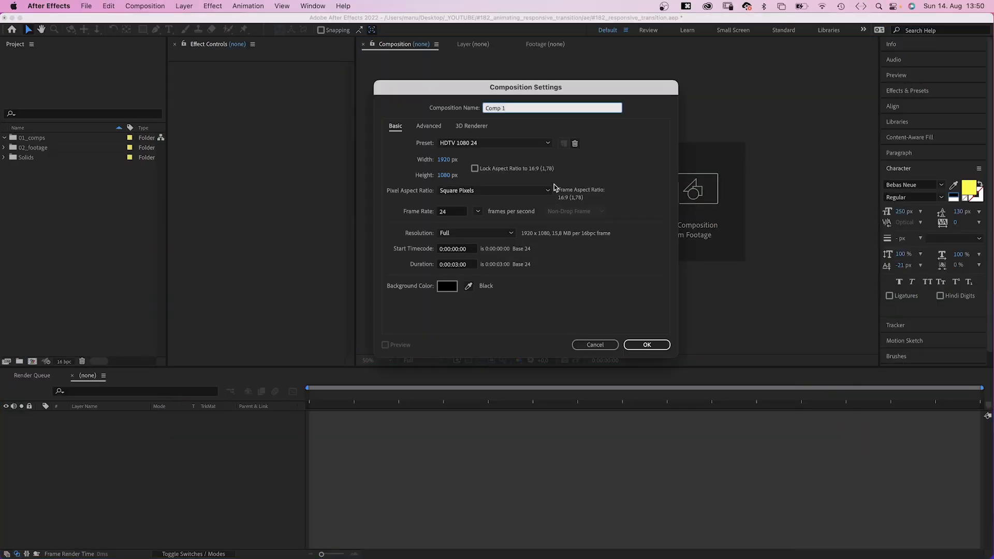
text(transition)
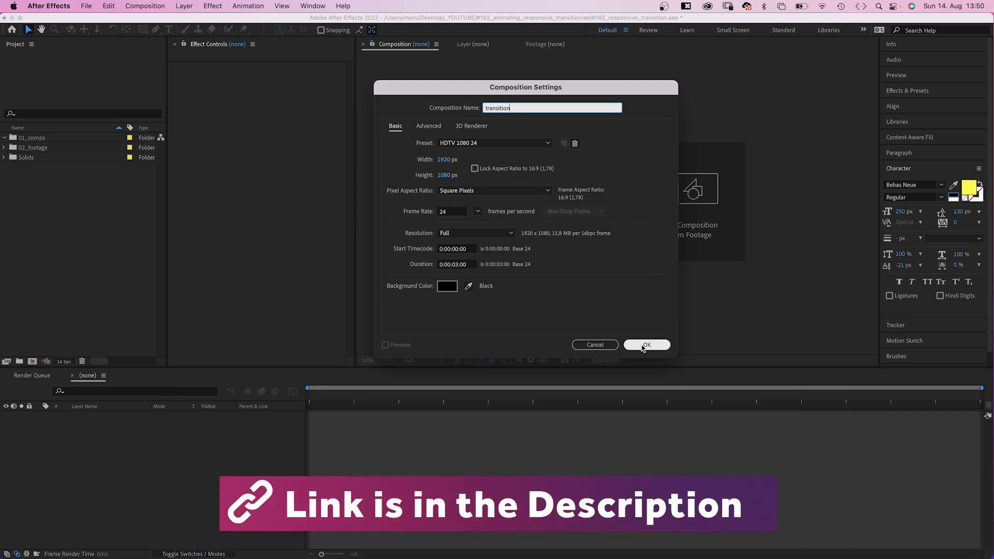
click(646, 345)
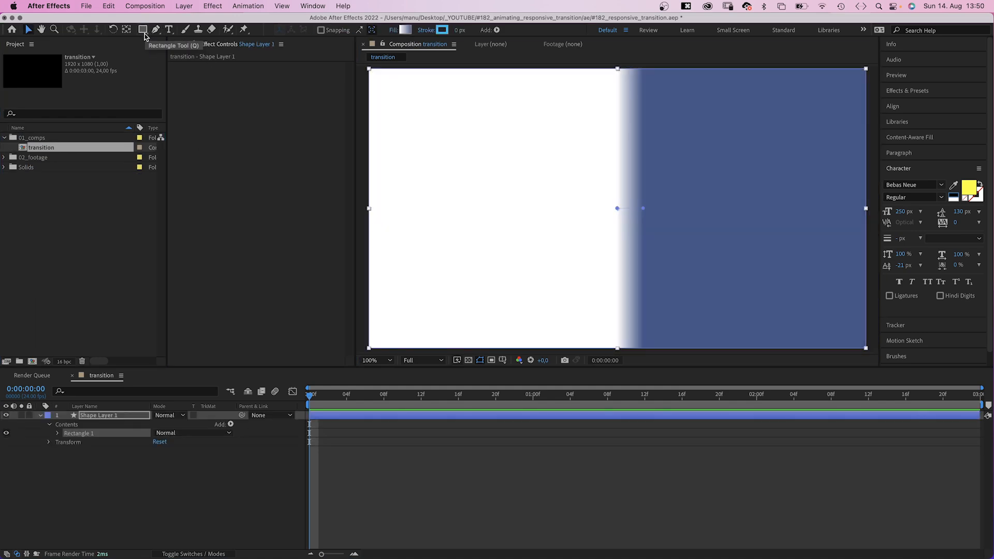
Step: Edit the rectangle's gradient fill so its stops run from dark indigo to lighter purple
click(410, 24)
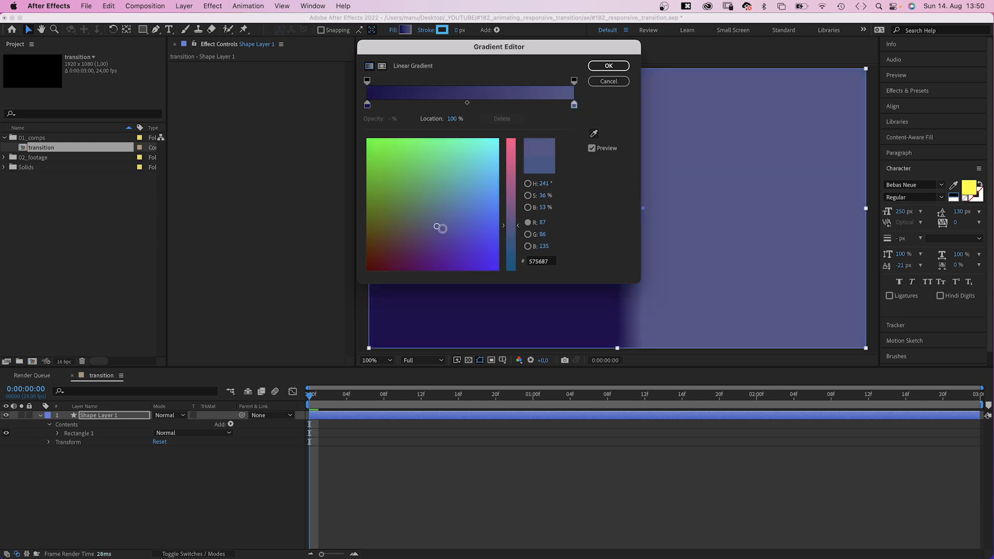
click(609, 67)
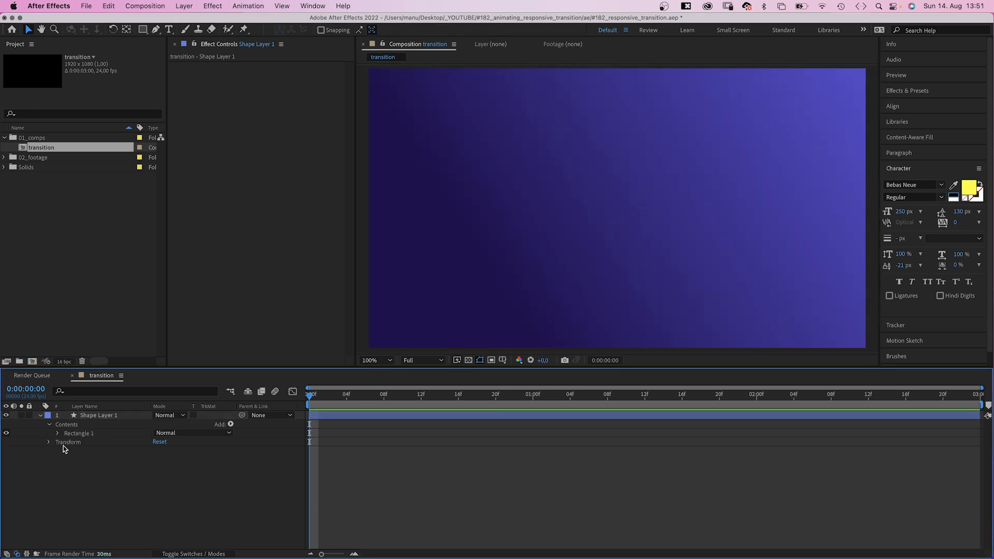
Step: Drive Rectangle Path 1 Size with x=thisComp.width; y=thisComp.height; [x,y]
click(54, 432)
text(1080)
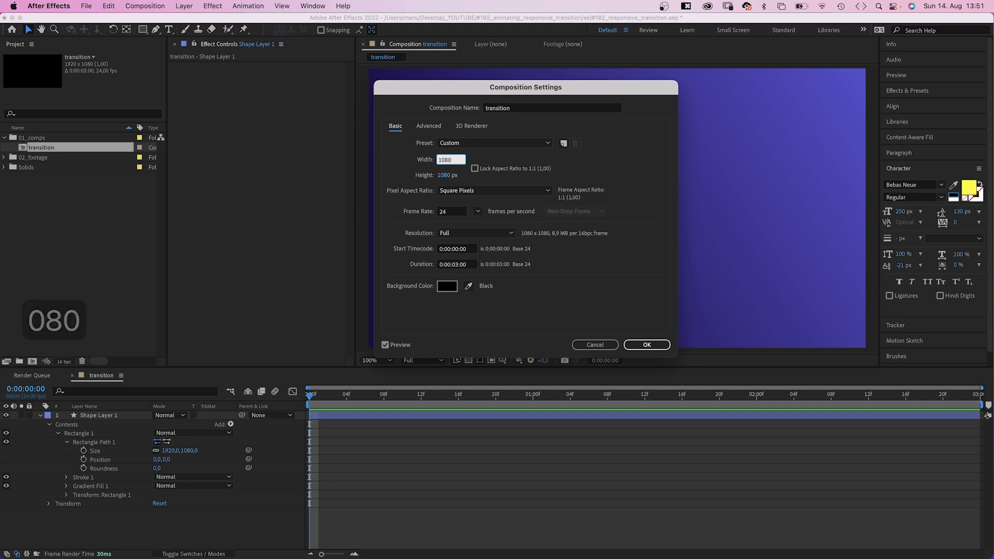
click(646, 345)
text(x=thisComp.w)
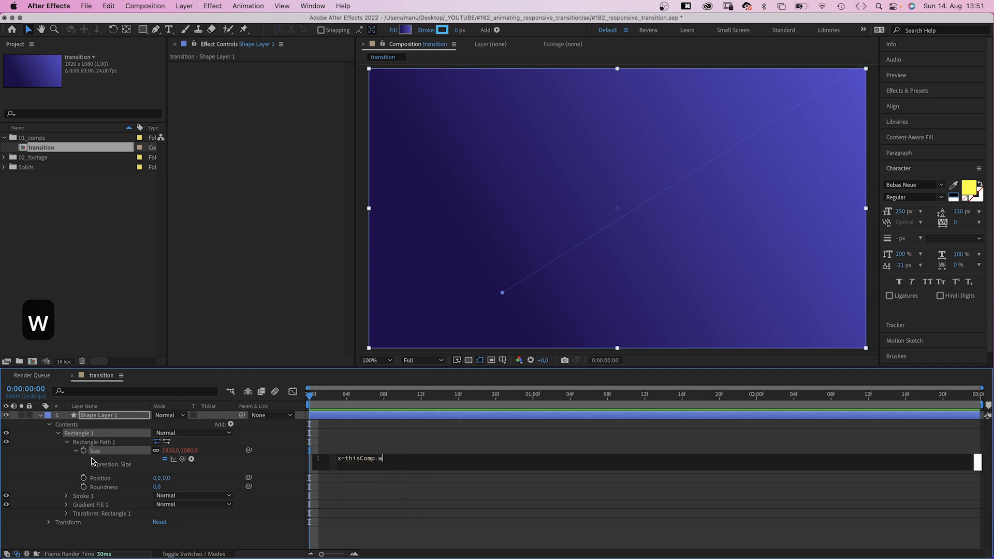
text(idth;)
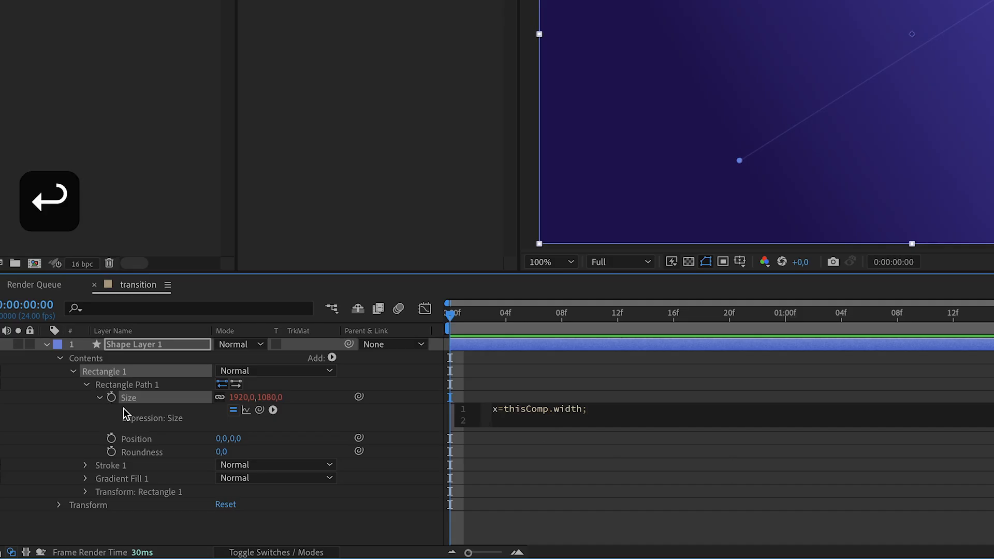
text(y=)
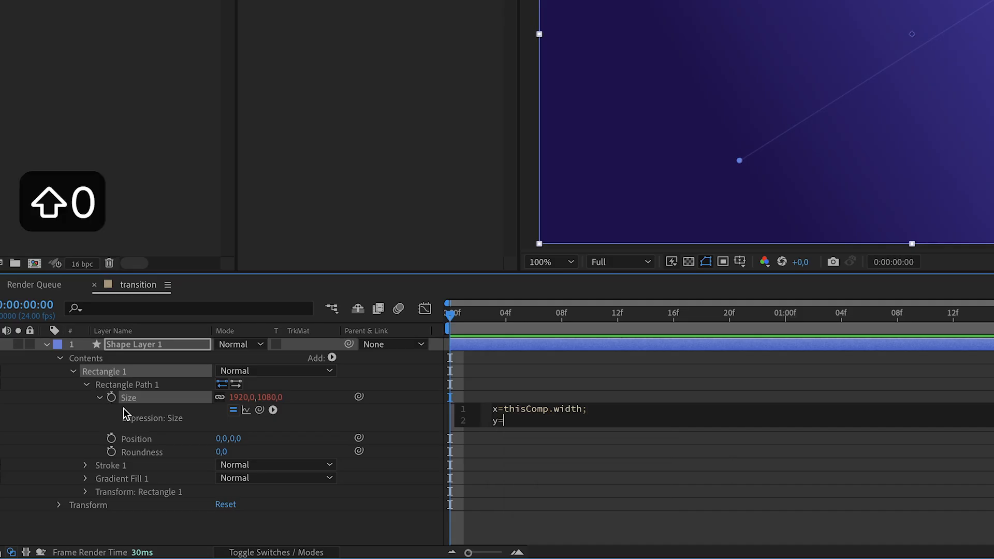
text(thisComp)
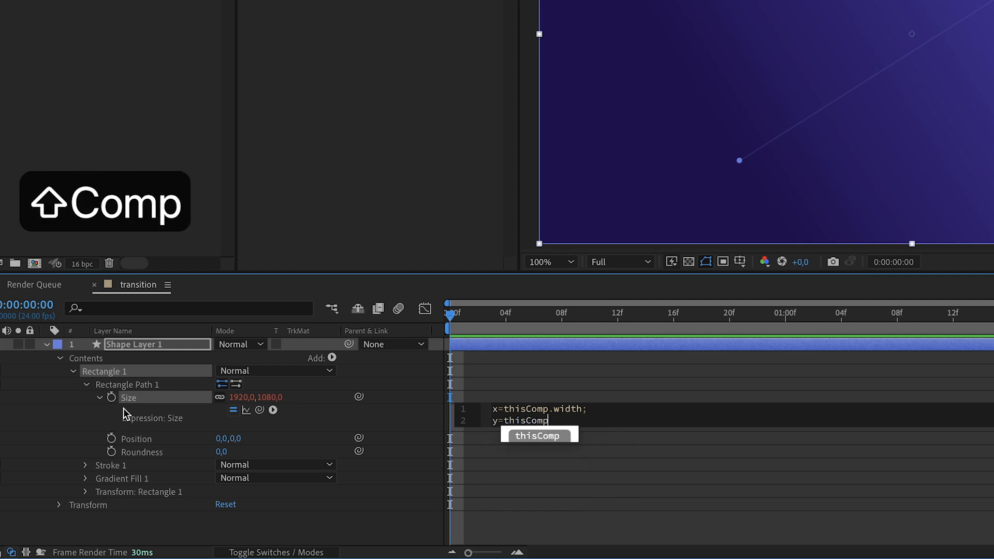
text(.height;)
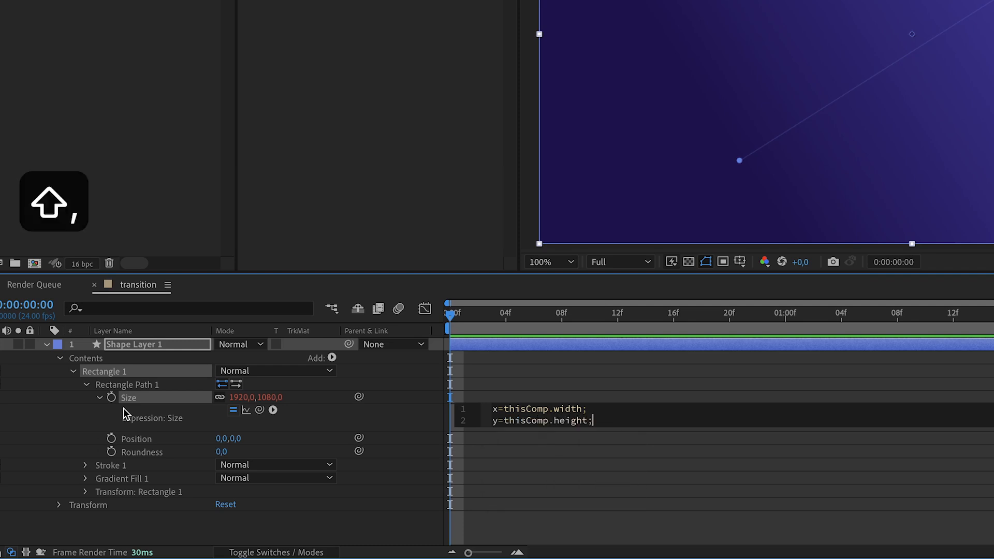
text([x,y)
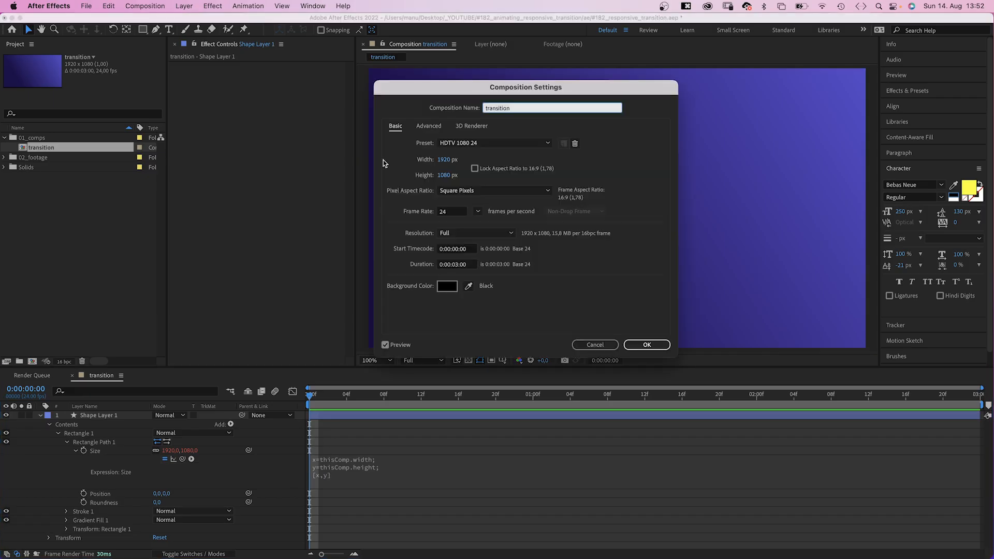
Step: Test the rectangle with a 1080 comp width, then undo back to 1920x1080
text(1080)
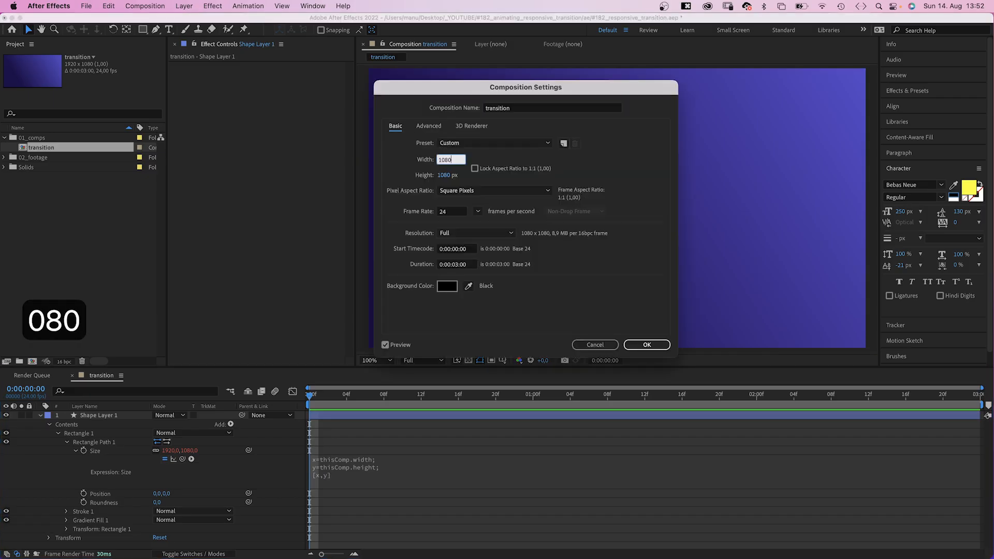
click(647, 345)
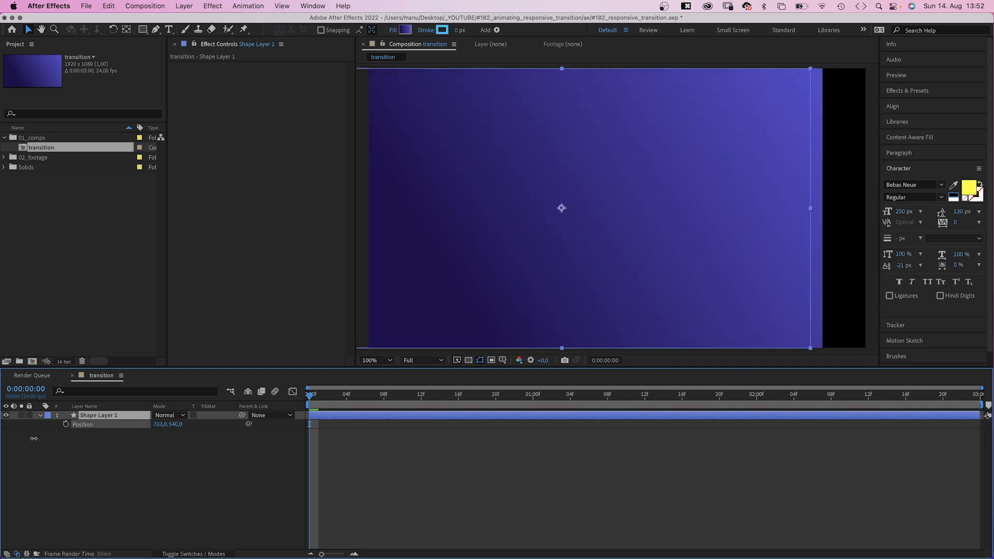
key(cmd+z)
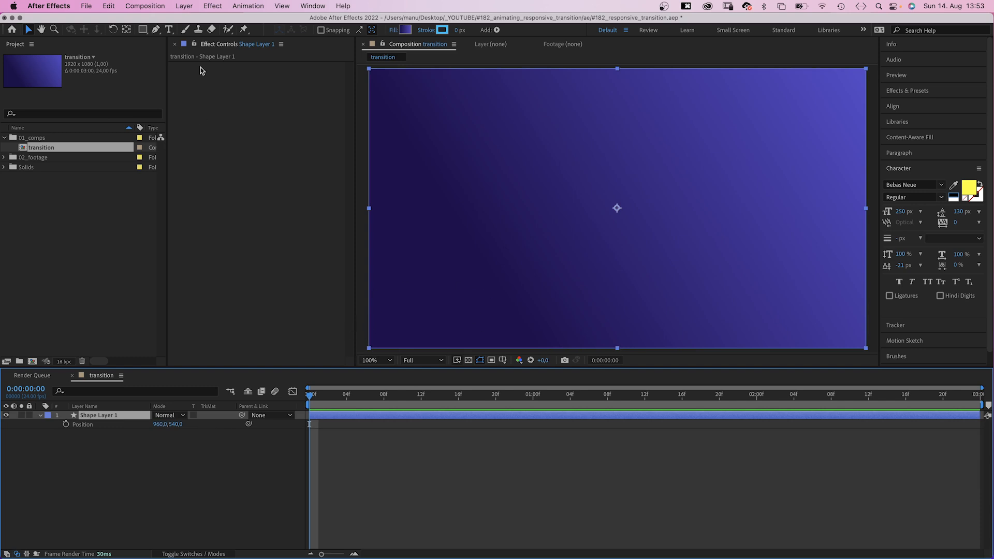
Step: Add a Slider Control (0–100) to the shape layer and select its Position property
click(212, 5)
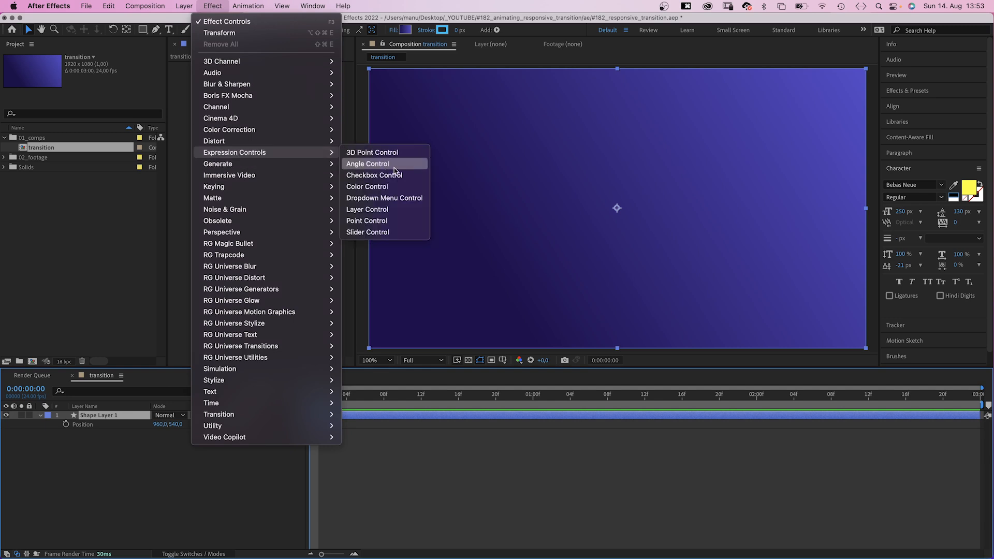
click(366, 232)
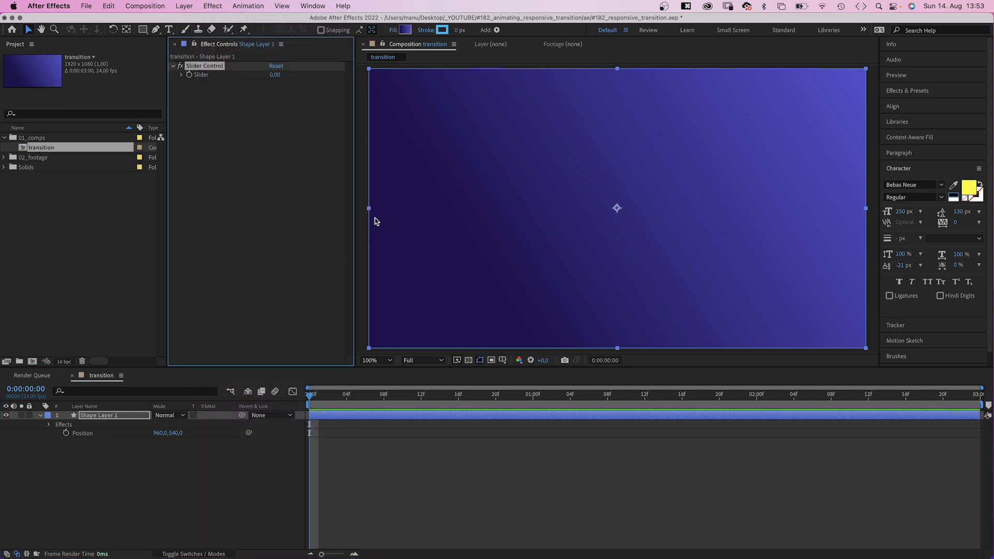
click(182, 75)
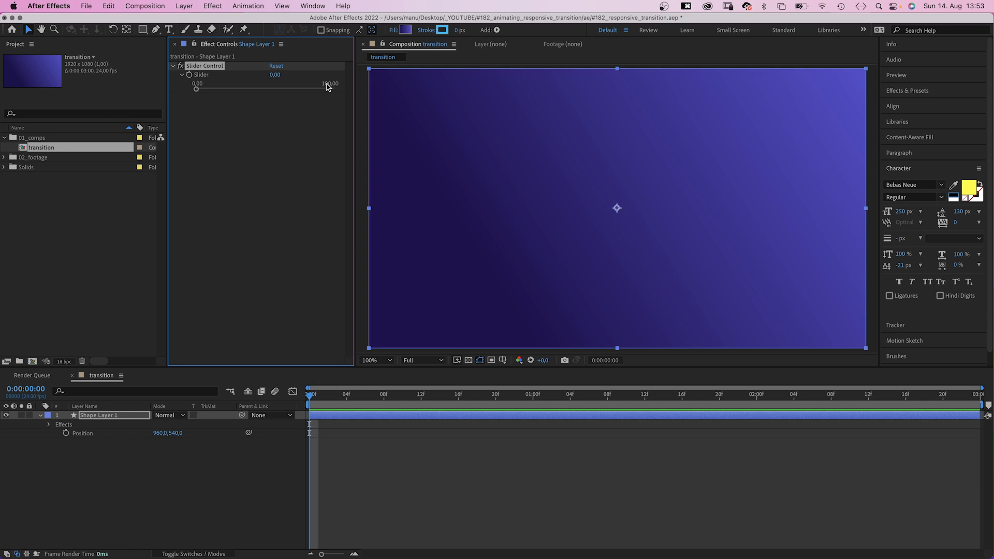
click(64, 433)
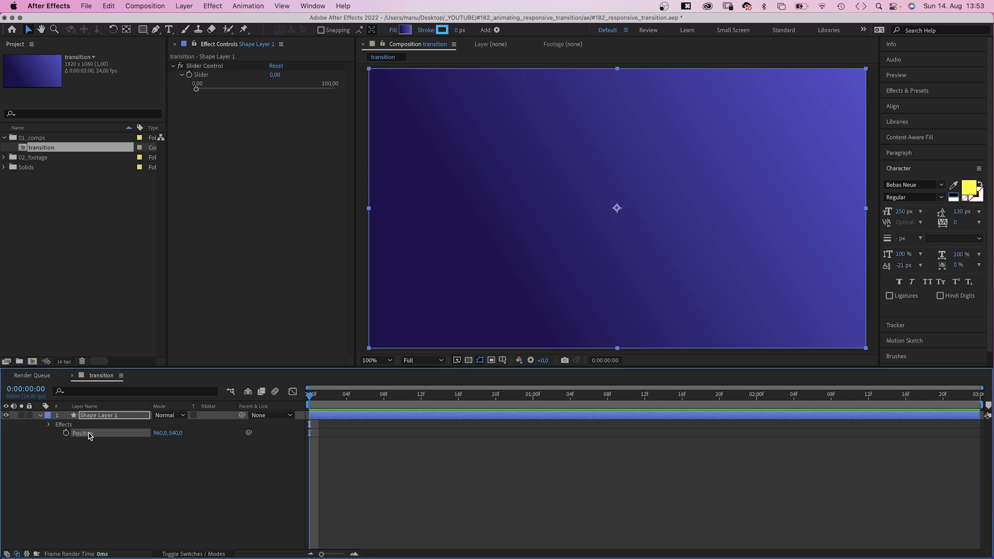
right_click(77, 433)
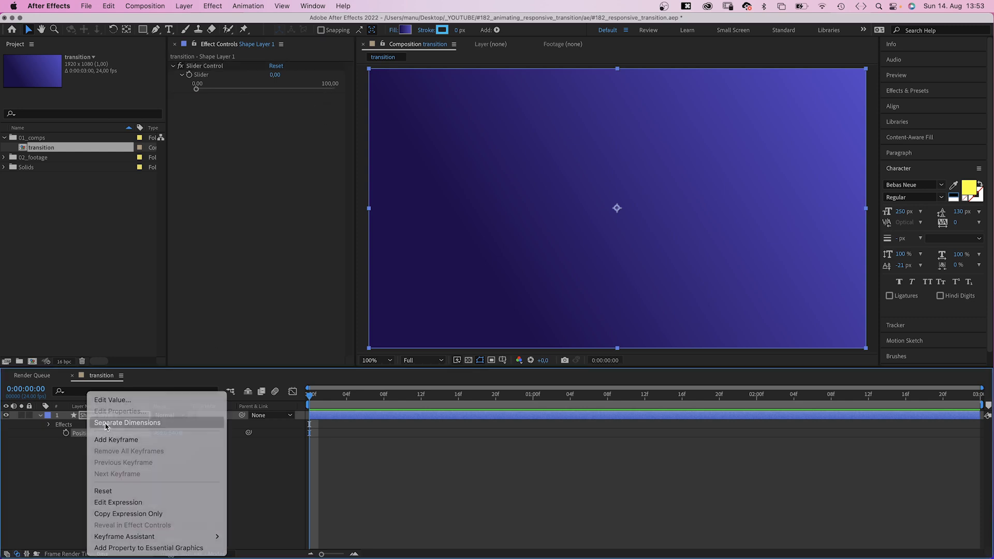
click(128, 422)
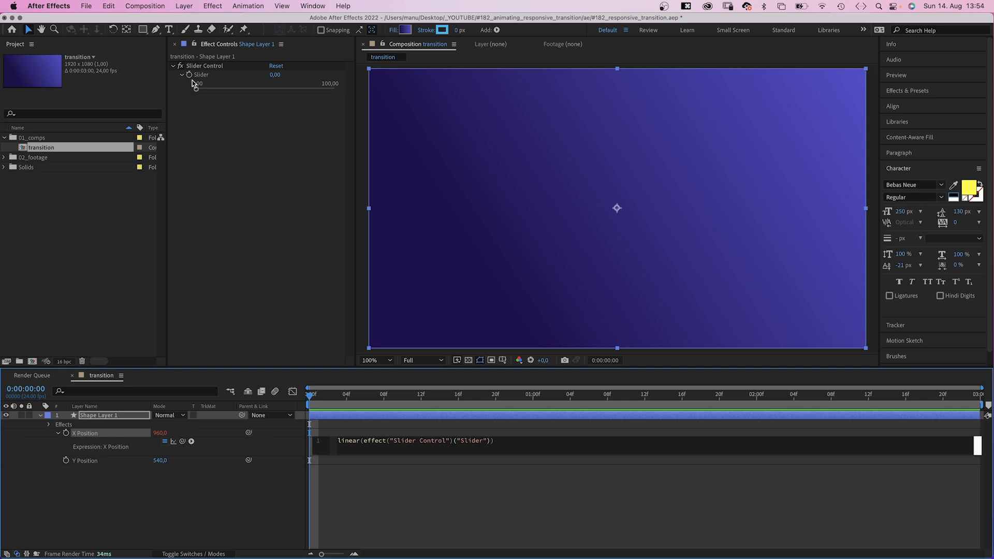
Step: Complete X Position as linear(slider,0,100,0,thisComp.width)
text(,0)
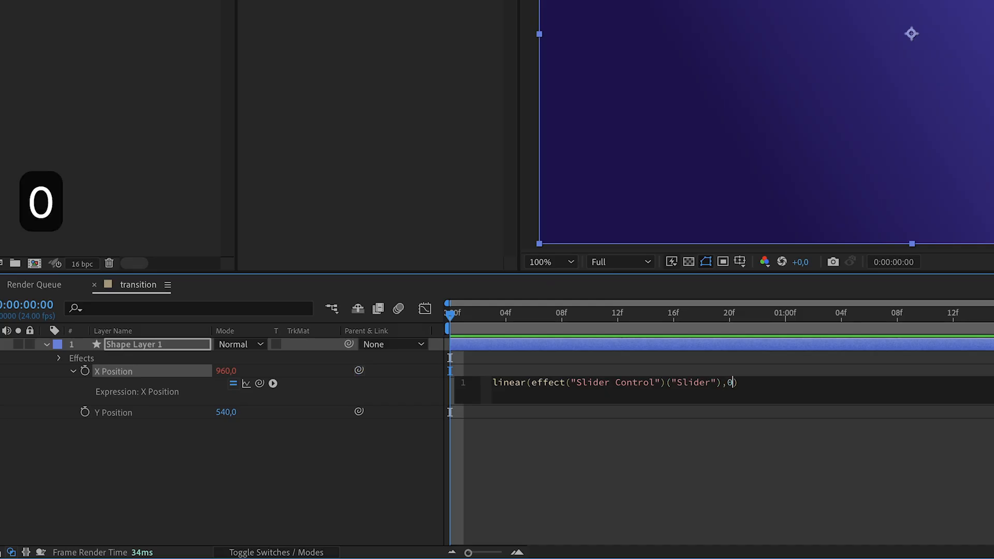
text(,100)
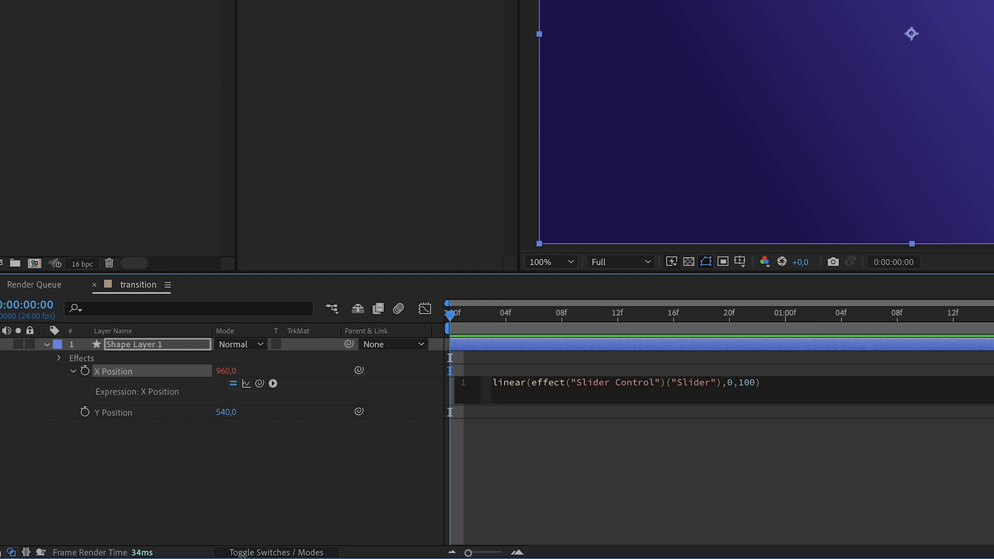
text(,0)
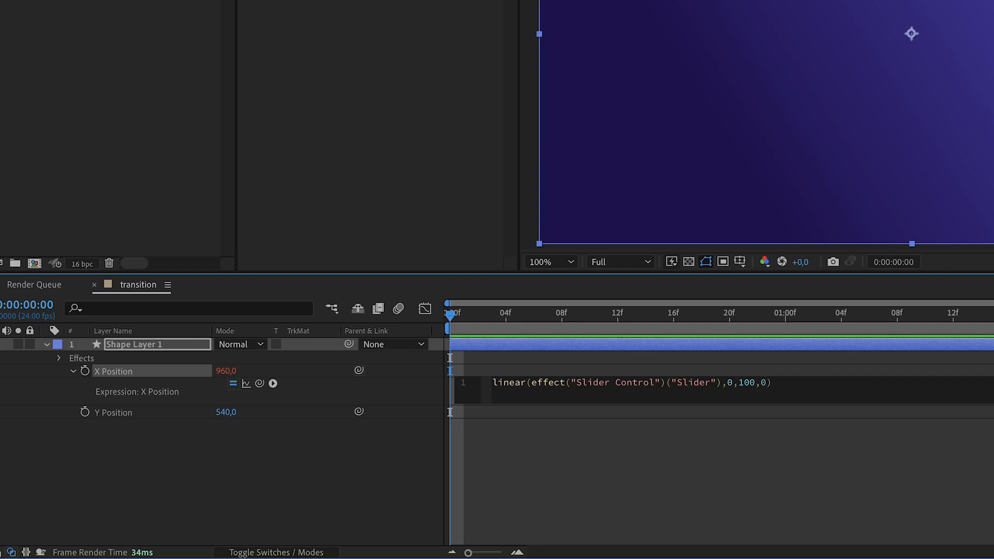
text(,)
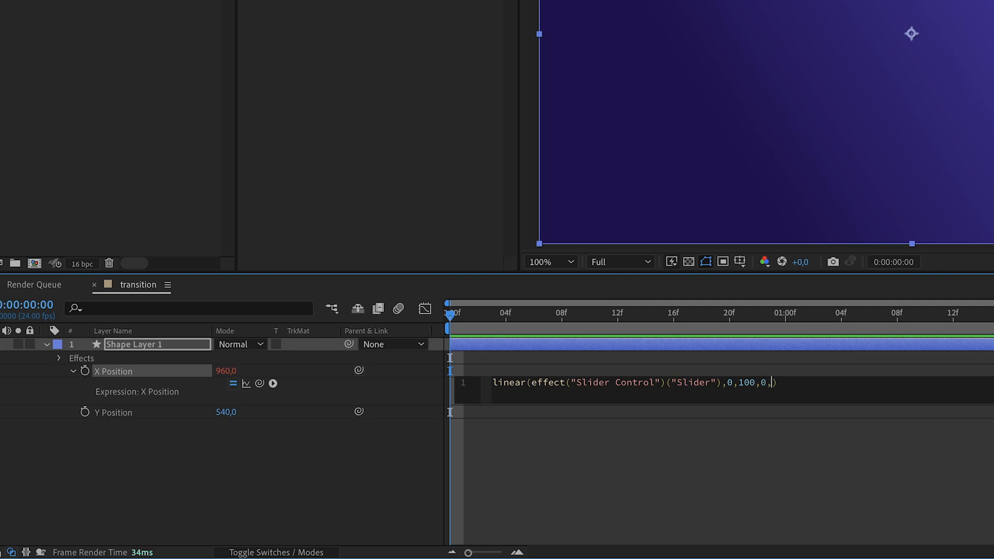
text(thisComp.)
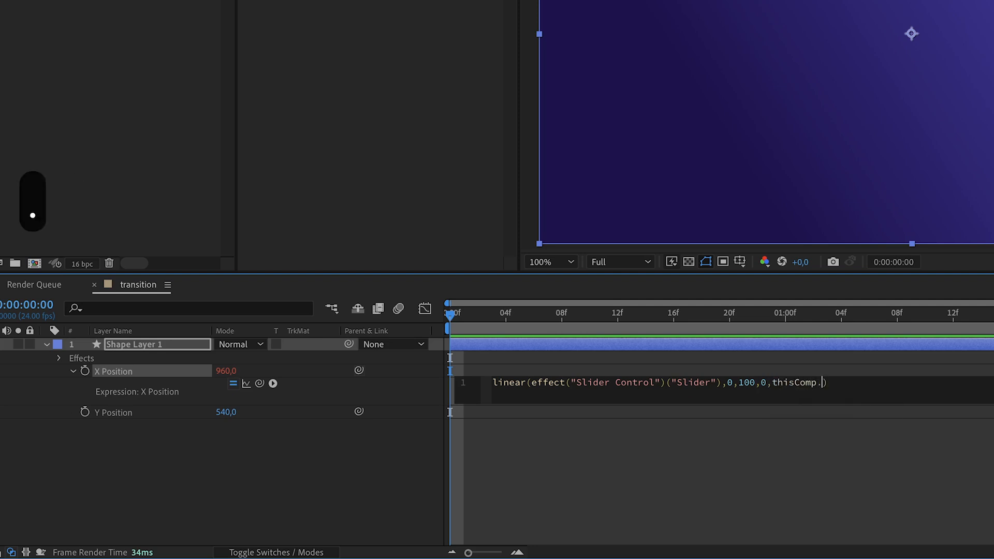
text(width)
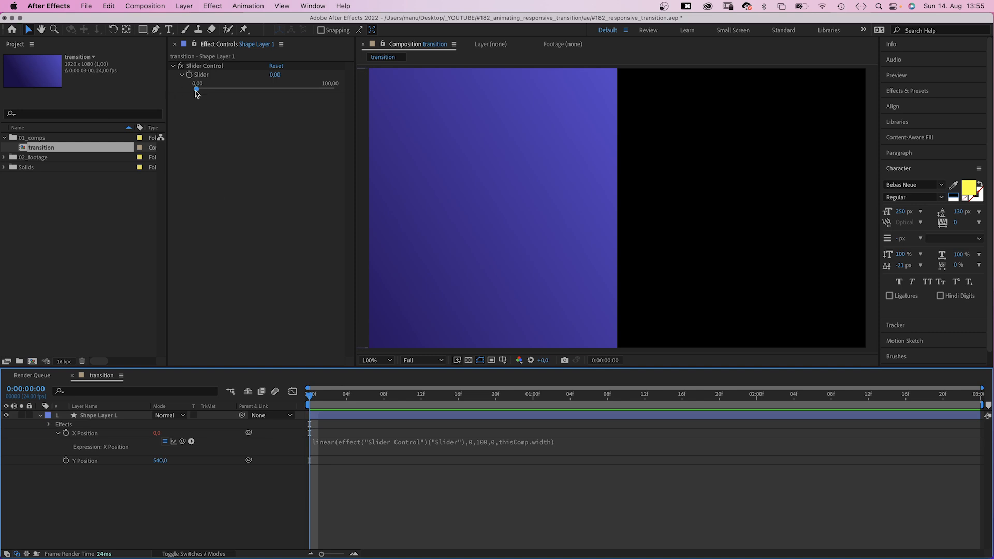
Step: Test the slider, then remap output to 0-thisComp.width*0.5 through thisComp.width*1.5
drag(199, 89, 334, 89)
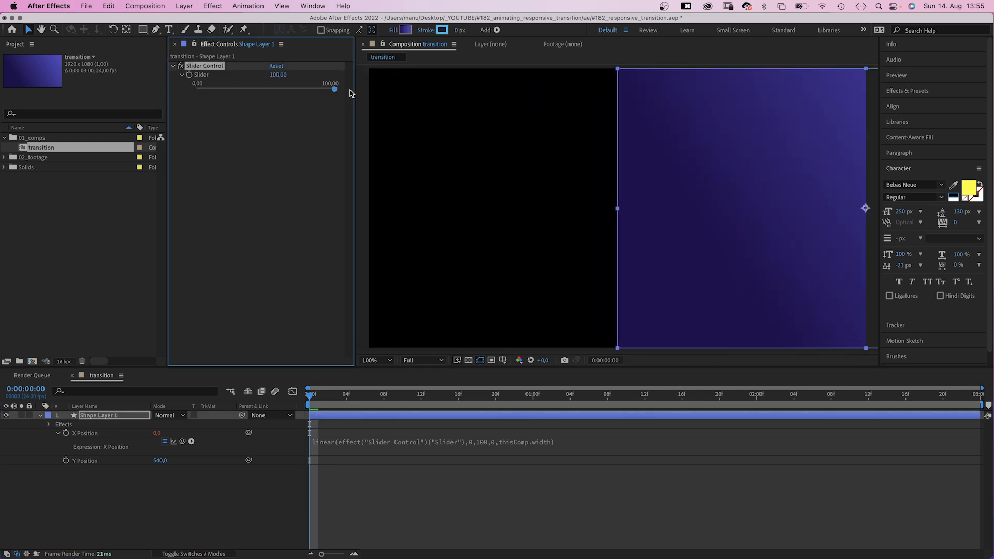
drag(335, 89, 195, 89)
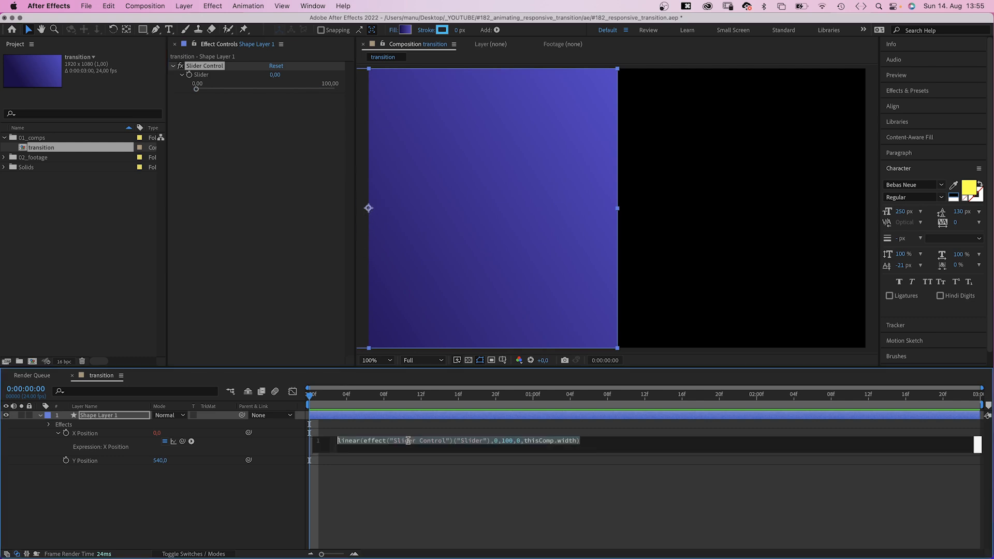
click(520, 441)
text(-)
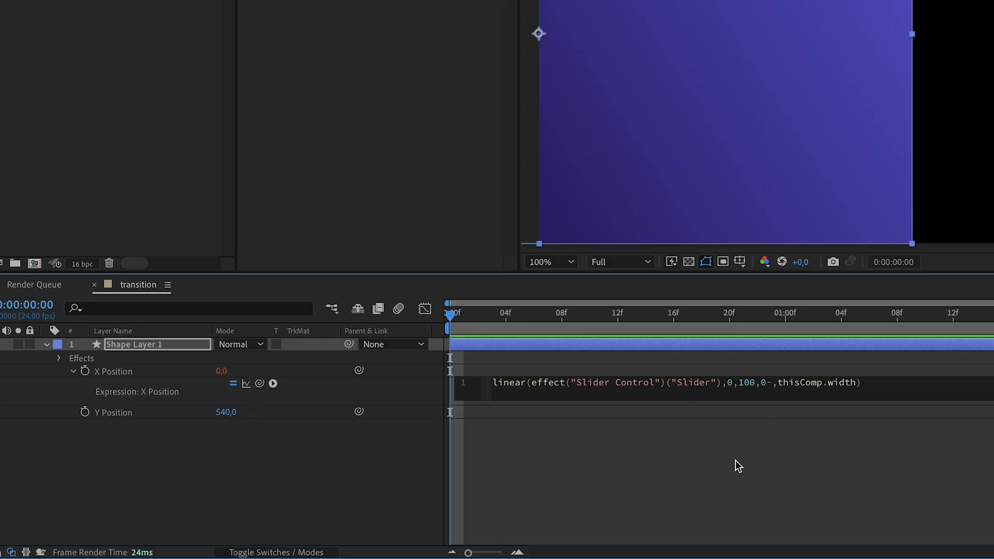
text(thisComp.width)
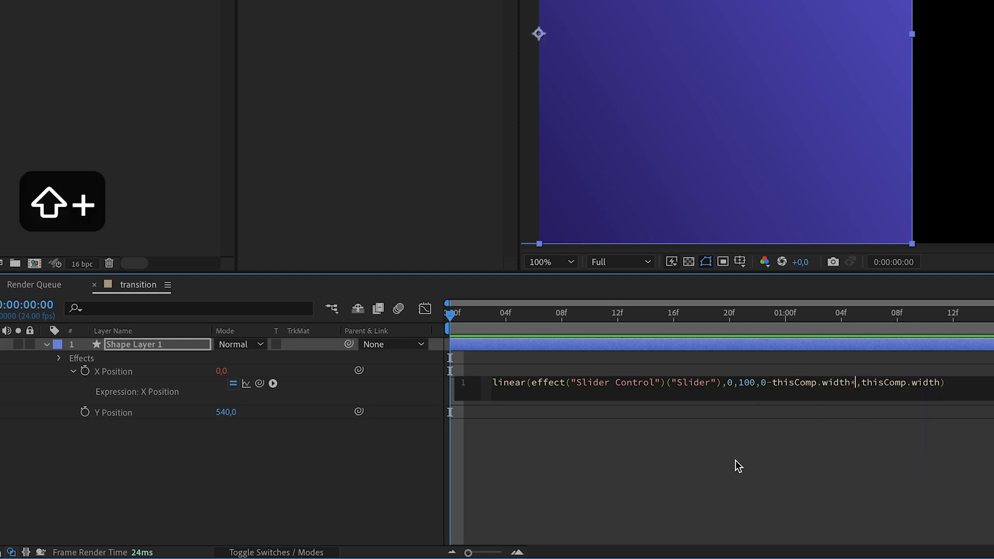
text(*0.5)
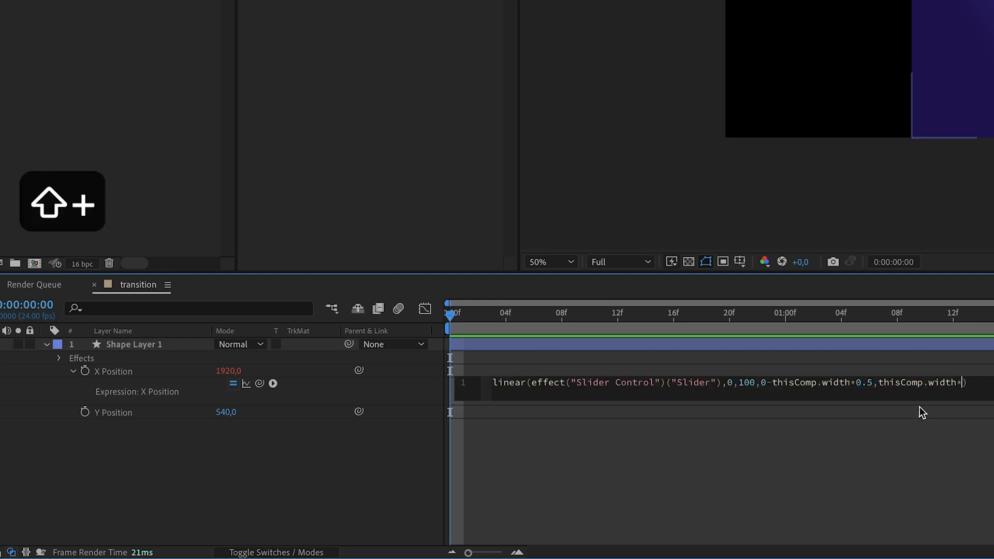
text(1.5)
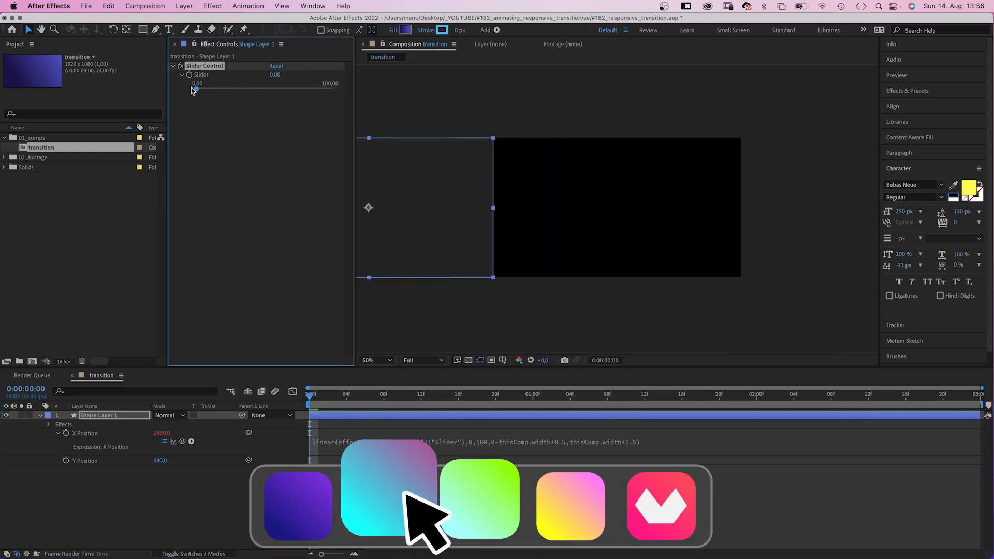
Step: Test the slider's new range sliding the shape in, around the Domestika promo
drag(195, 90, 246, 90)
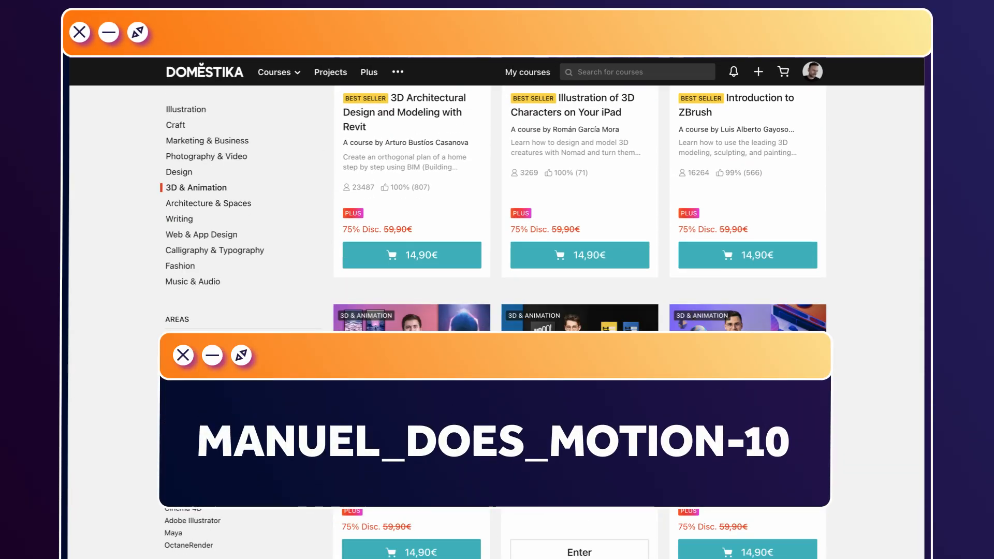
scroll(down, 3)
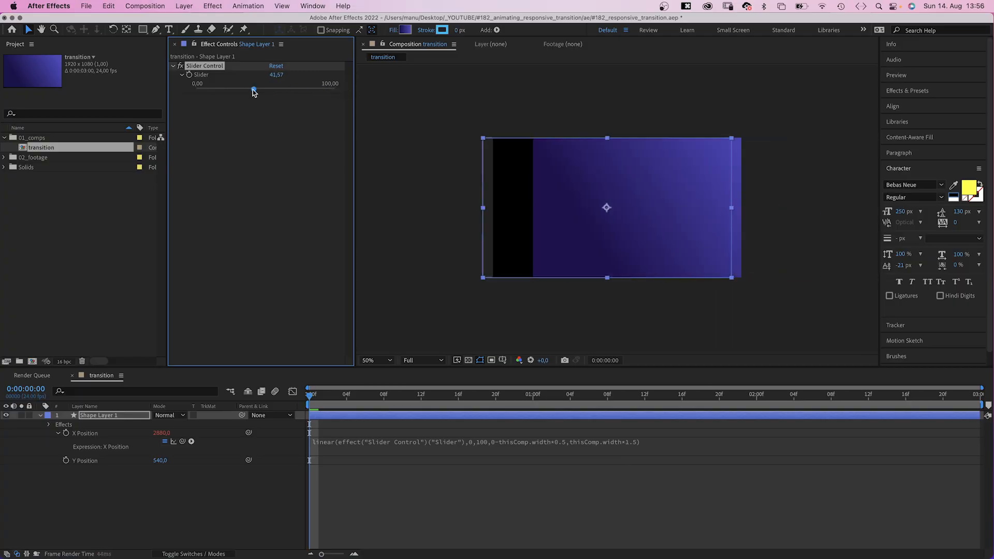
Step: Keyframe the Slider from 0 at frame 0 to 100 at 1:12 for the wipe
drag(254, 89, 197, 89)
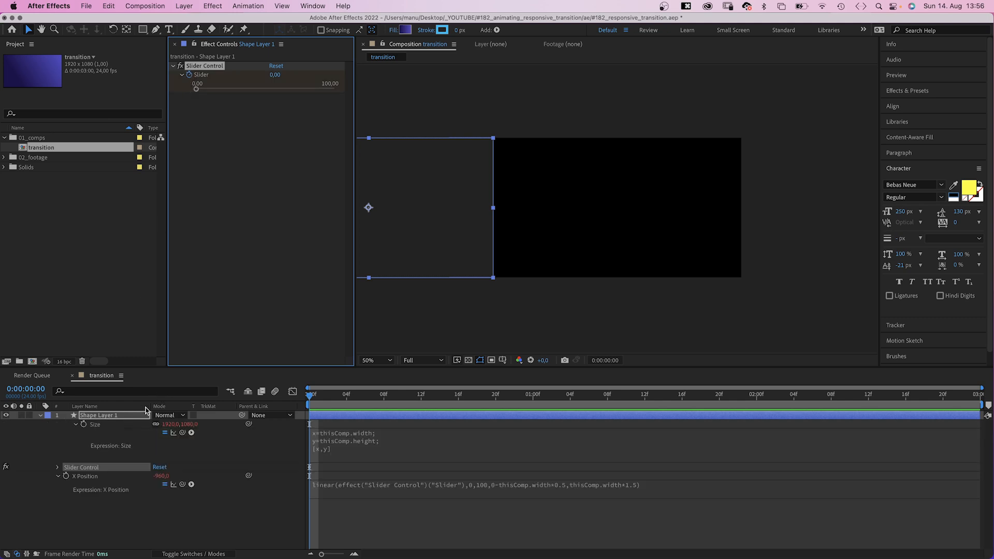
click(40, 415)
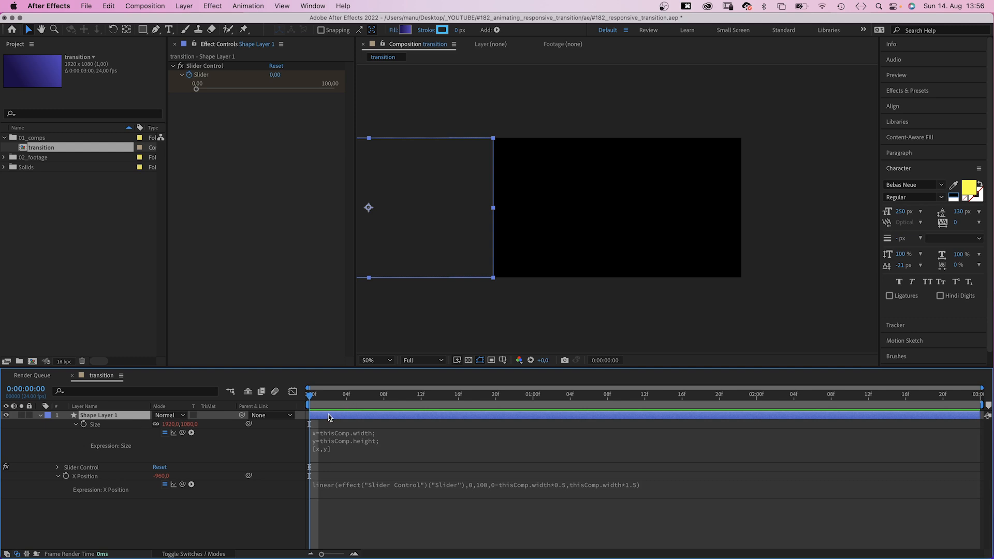
click(54, 467)
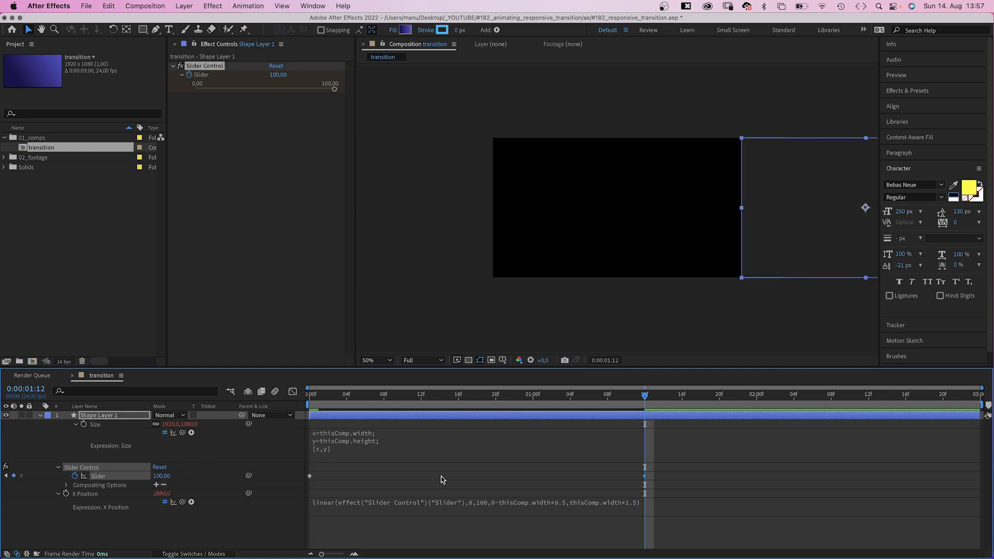
click(292, 391)
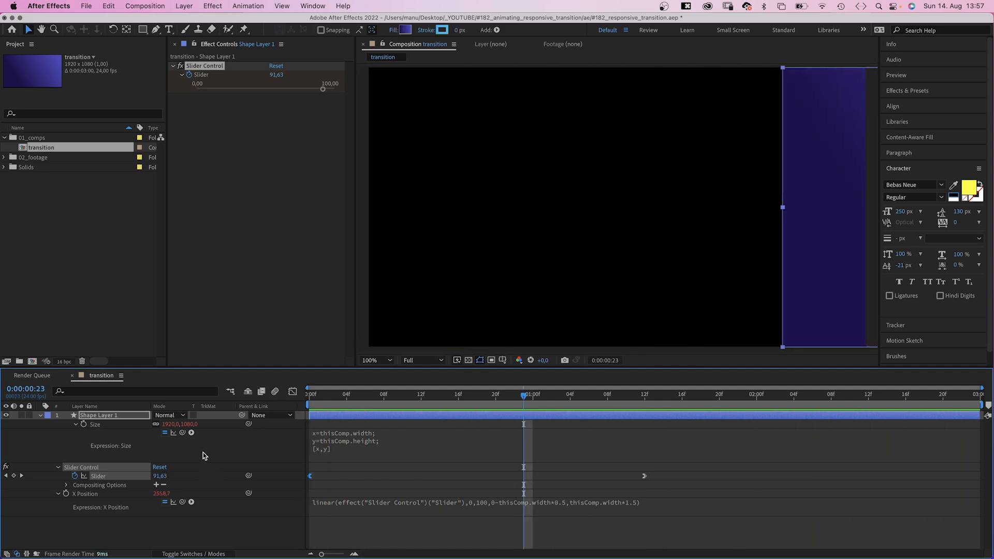
Step: Check the width in Composition Settings, keeping the comp at 1920x1080
click(136, 7)
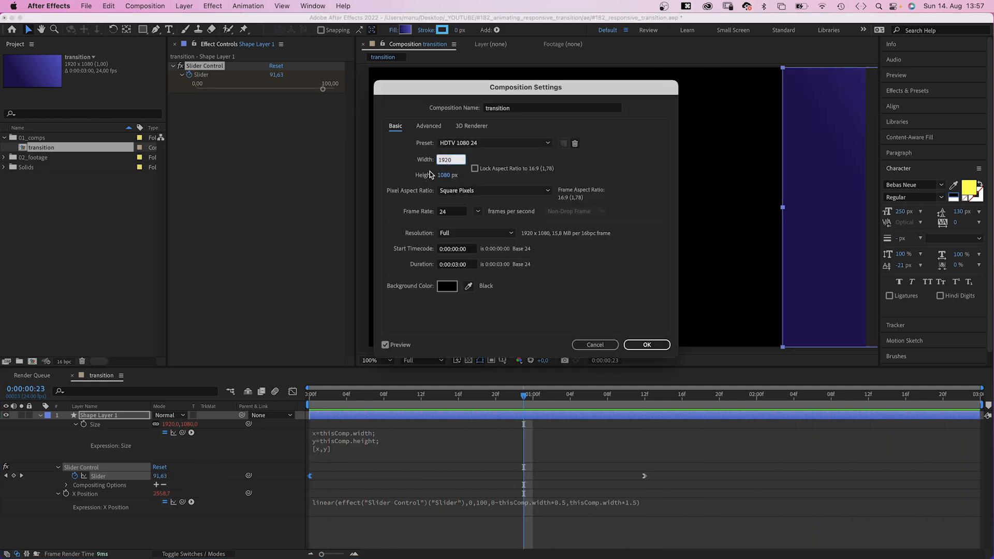
click(646, 345)
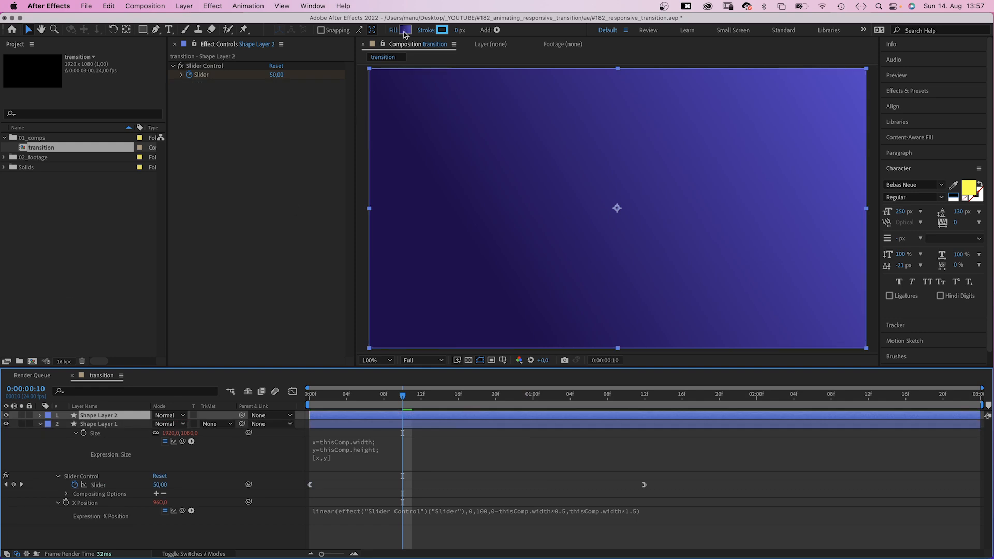
Step: Even out the top shape layer's purple gradient fill and reveal its separated X/Y position
click(408, 29)
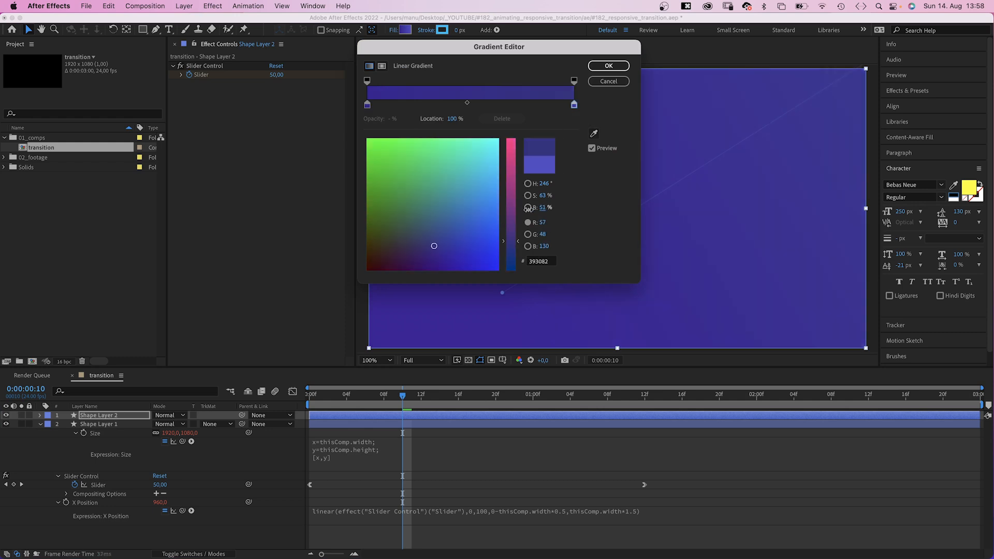
click(608, 66)
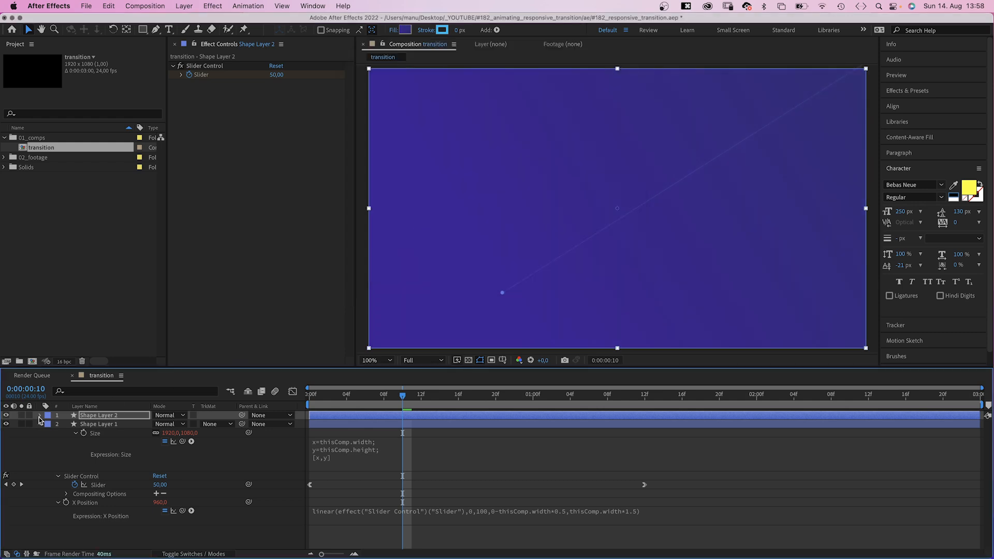
click(40, 416)
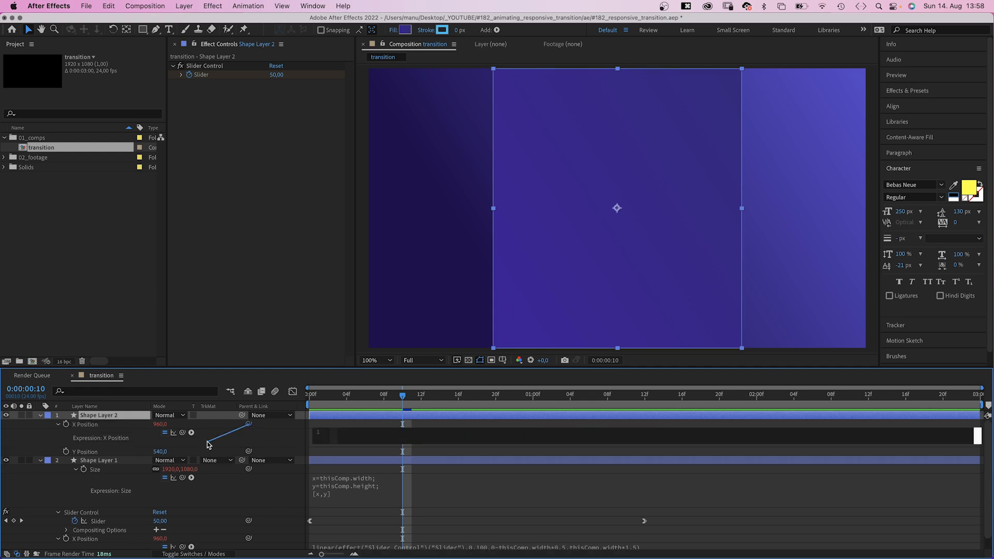
Step: Link Shape Layer 2's X Position to Shape Layer 1's xPosition with valueAtTime(time-0.01)
text(thisComp.layer("Shape Layer 1").transform.xPosition.)
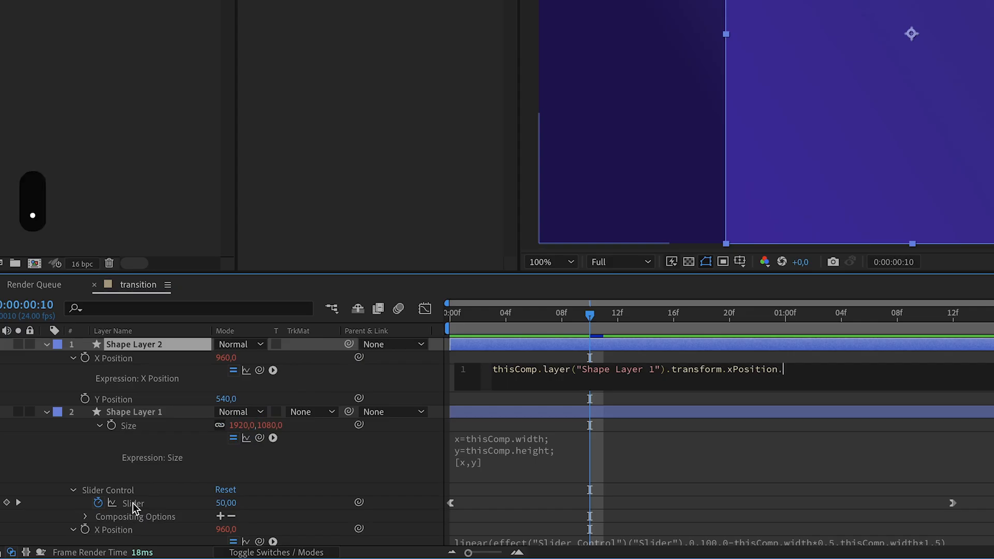
text(valueAtTime(time-0.01)
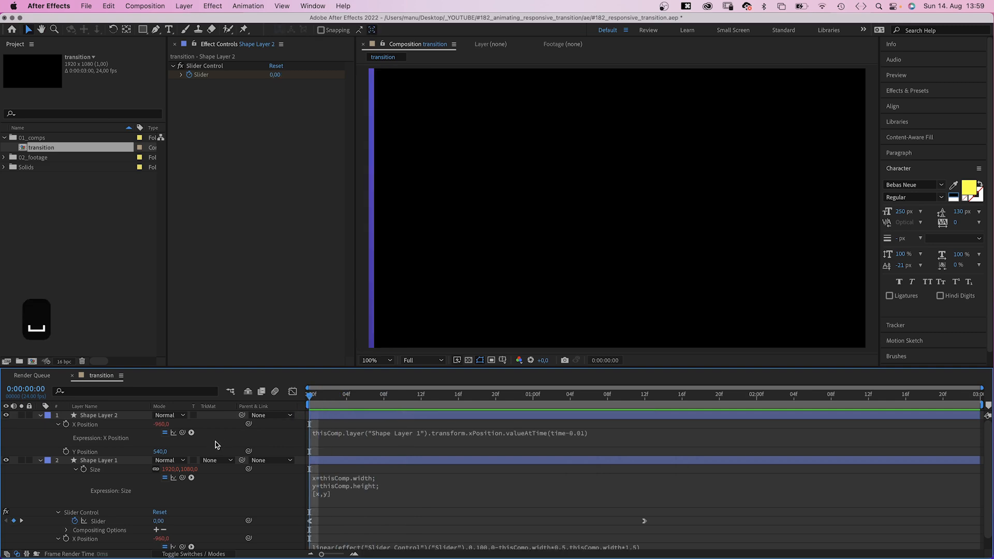
Step: Add a third shape layer at 50% opacity trailing Shape Layer 1 by time-0.06
click(738, 393)
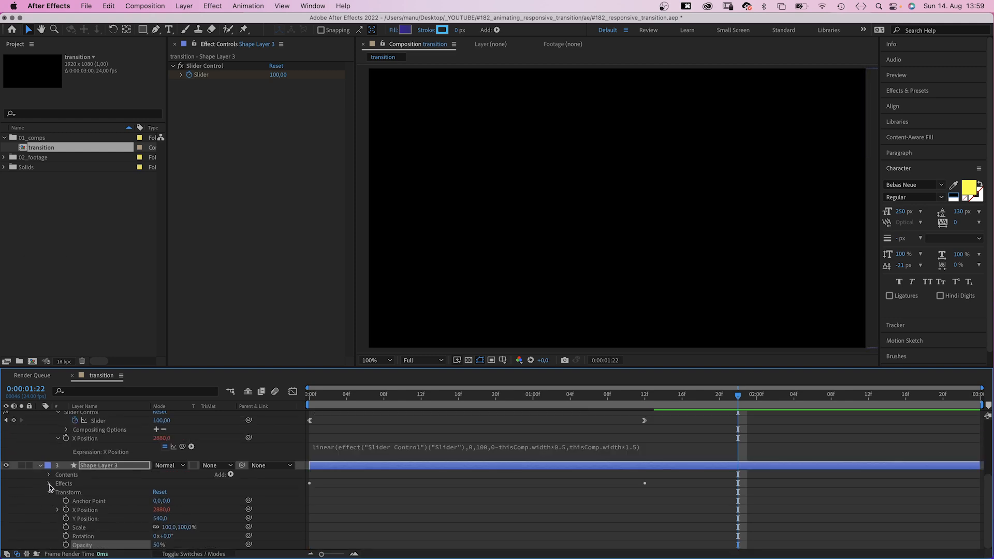
click(49, 474)
text(RESP)
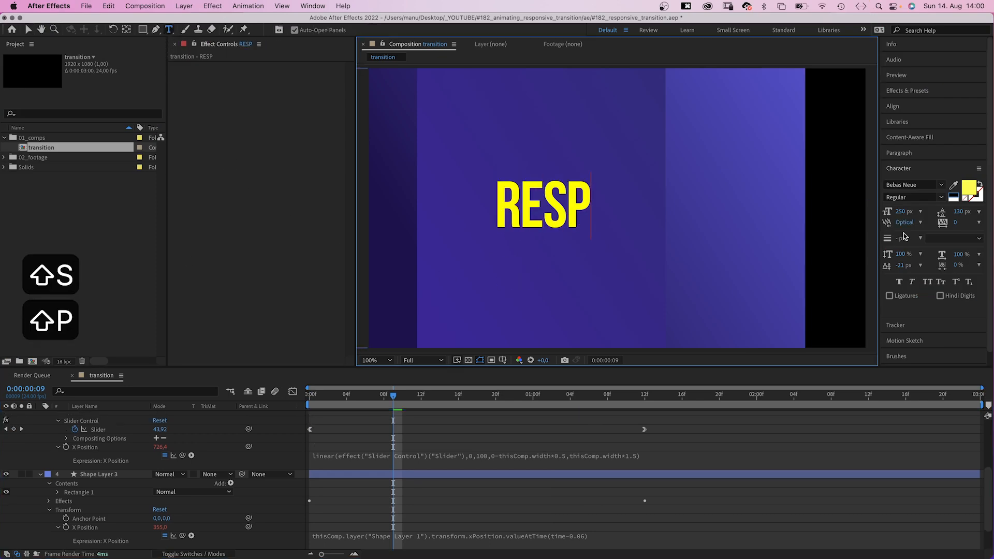
Step: Finish typing the yellow RESPONSIVE title over the purple wipe layers
text(ONSIVE)
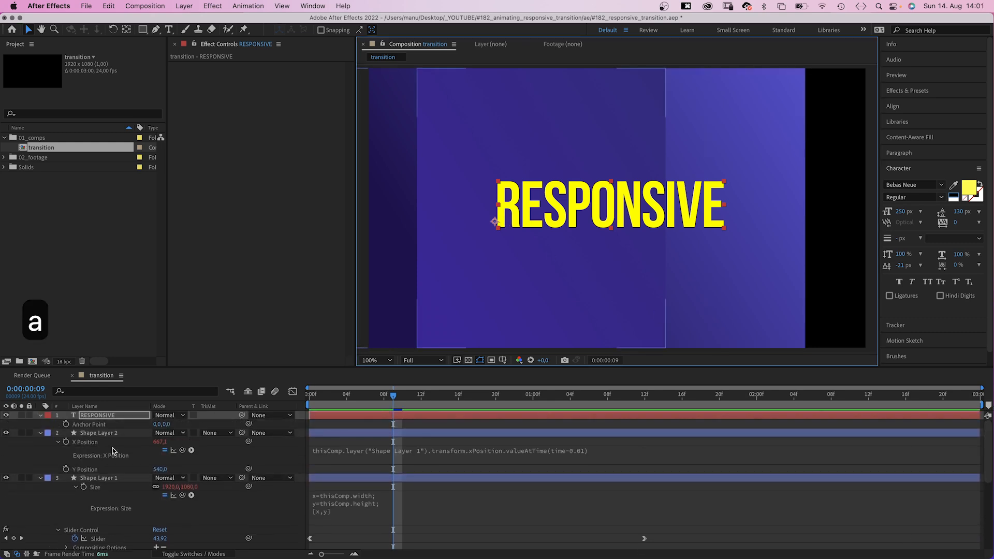
Step: Start the title's Anchor Point expression with a = sourceRectAtTime();
click(66, 425)
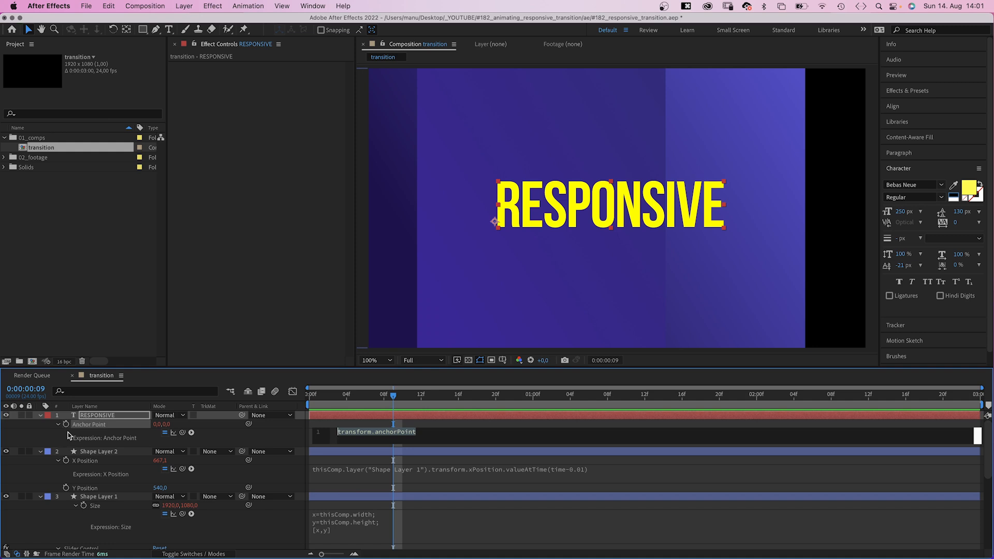
text(a =)
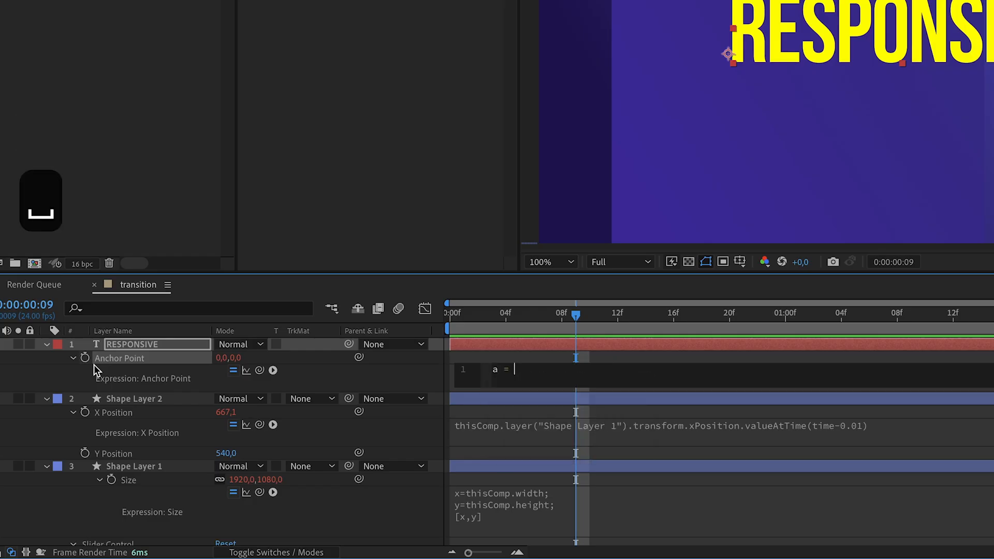
text(source)
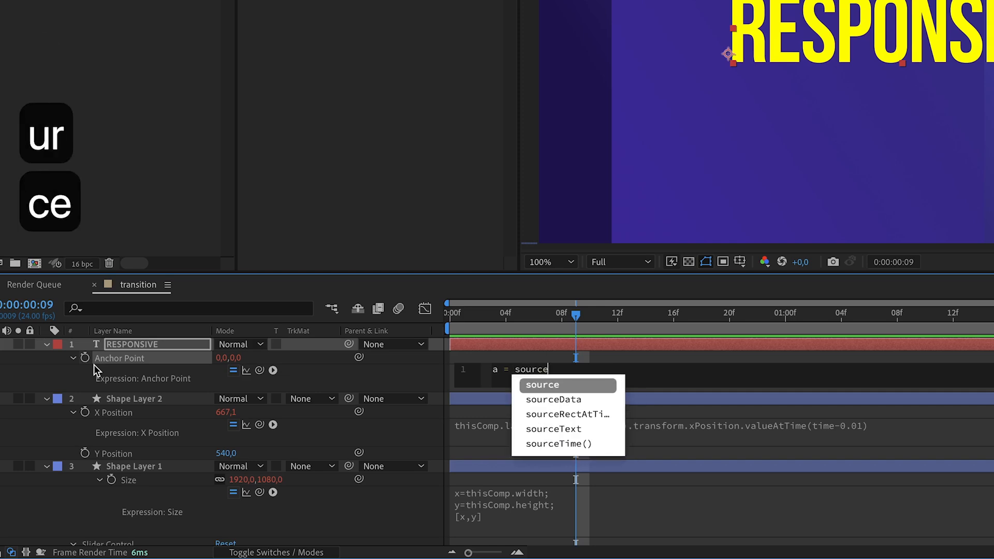
click(567, 414)
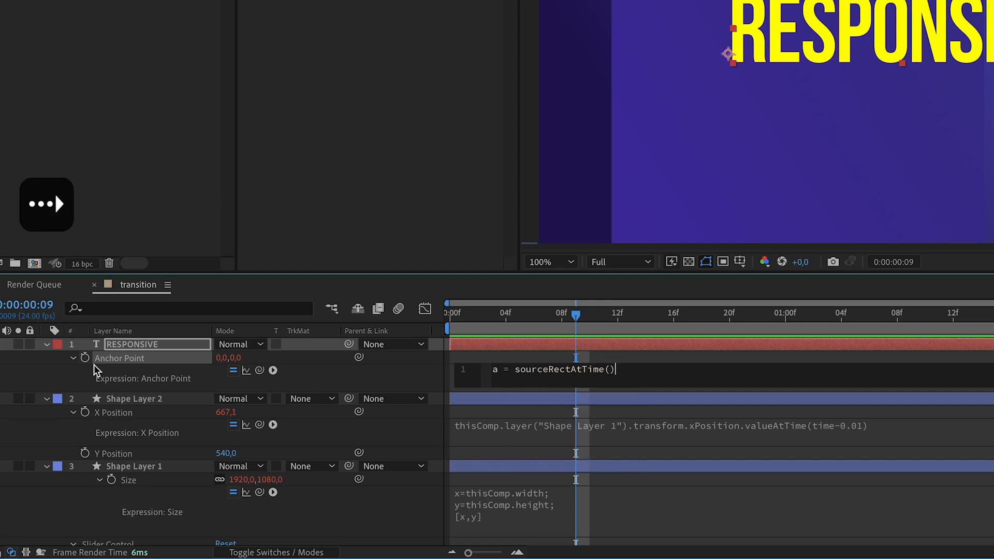
text(;)
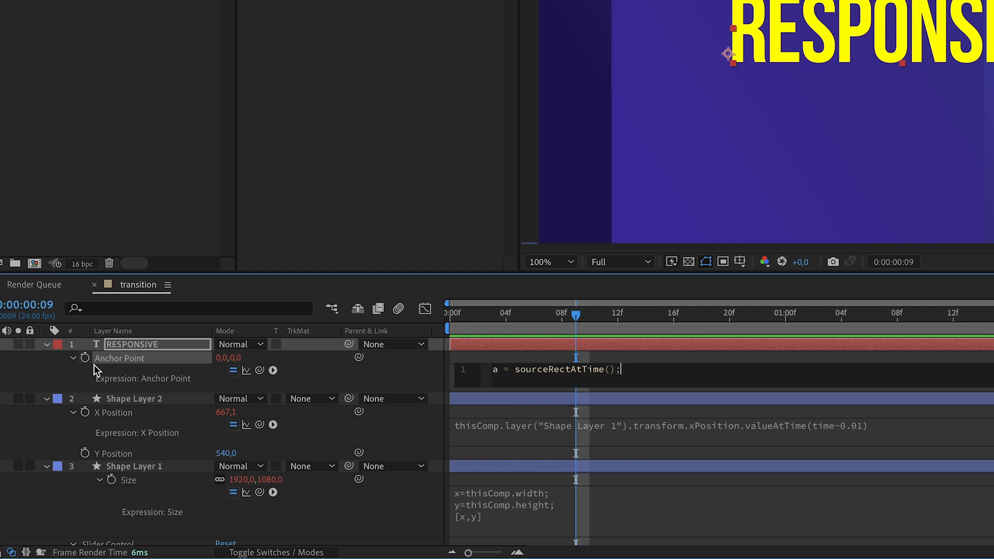
key(Enter)
text([)
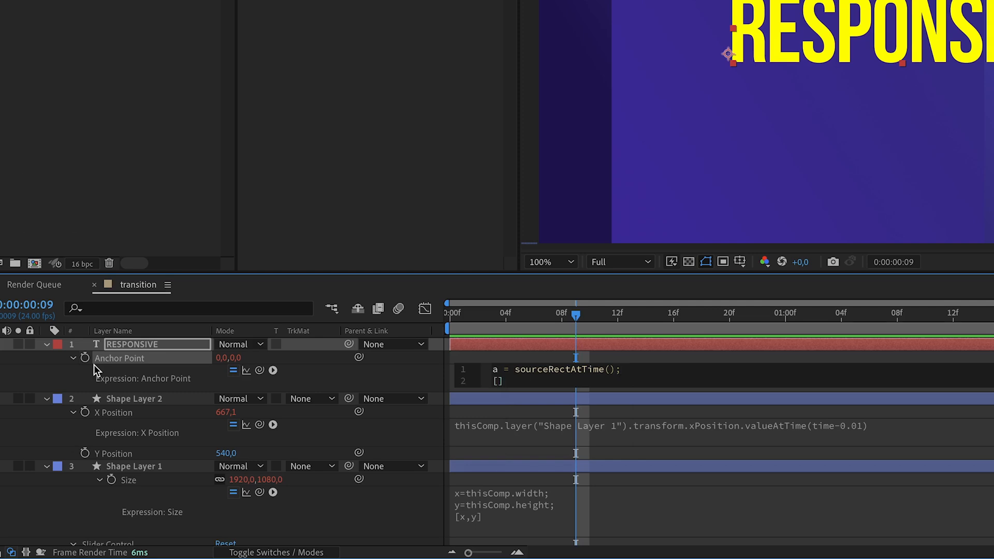
Step: Return [a.left+a.width/2, a.top+a.height/2] so the anchor stays centred in the text
text(a.l)
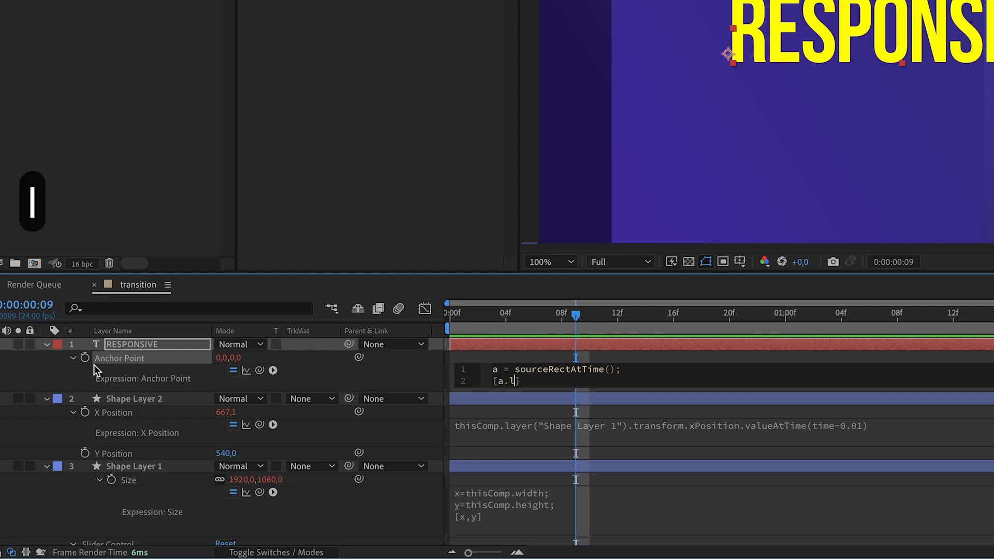
text(eft,a.t)
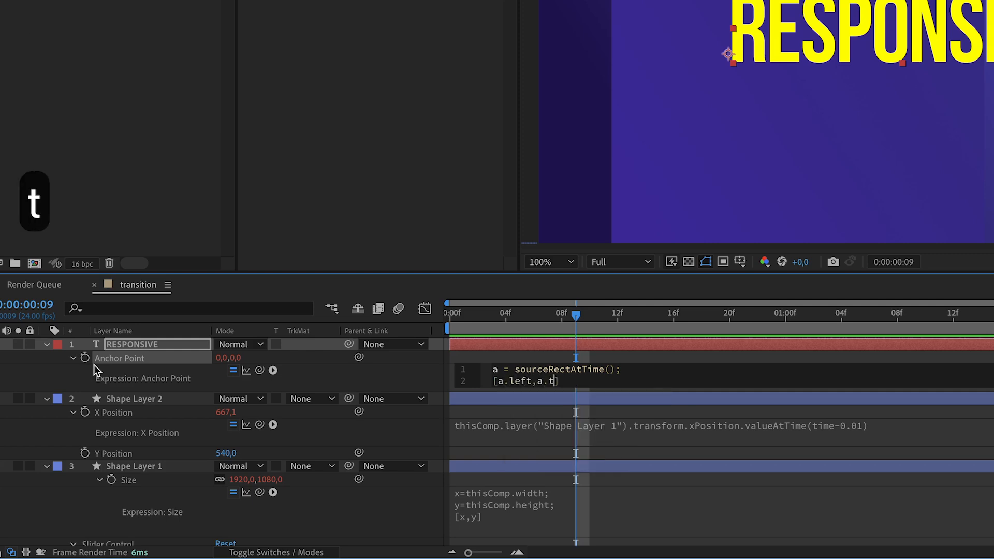
text(op)
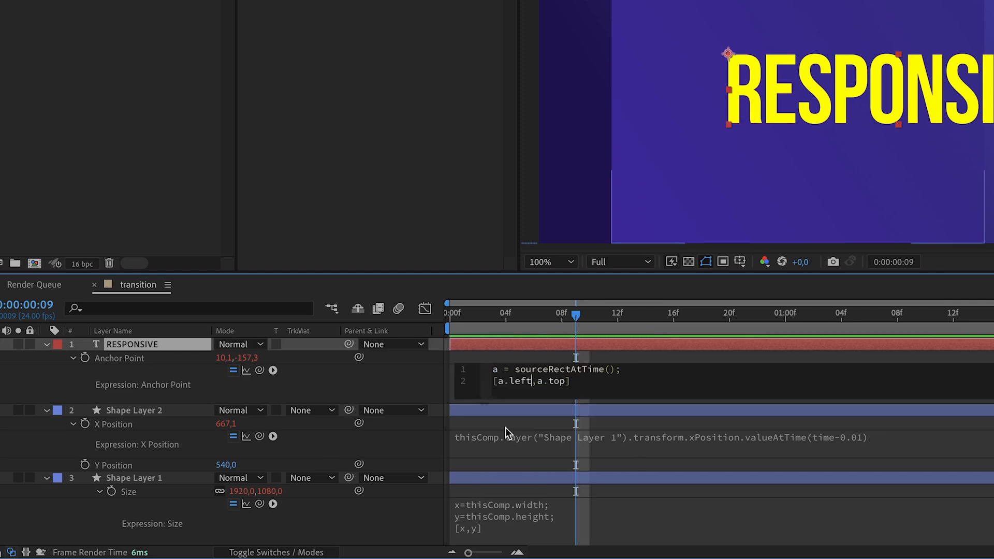
text(+a.)
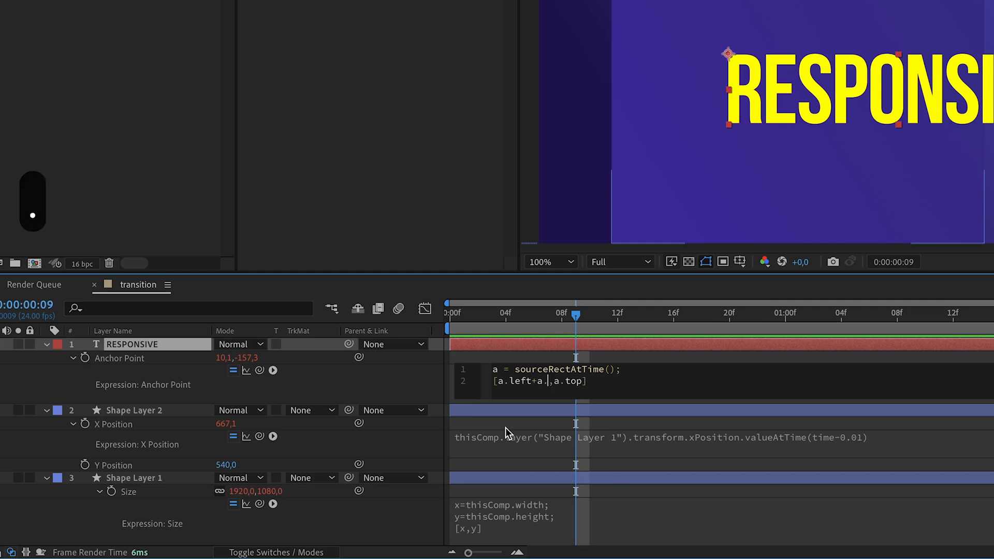
text(width/2)
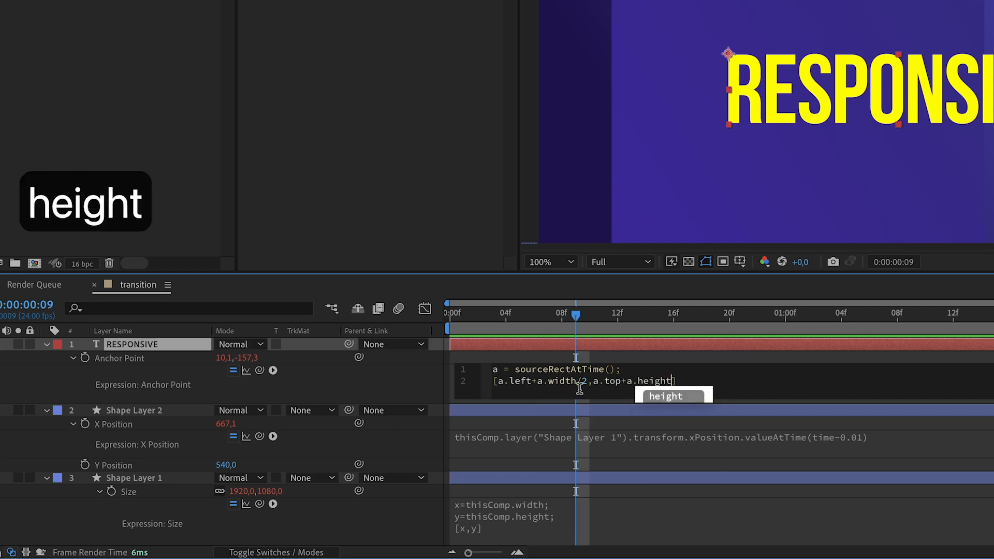
text(/2)
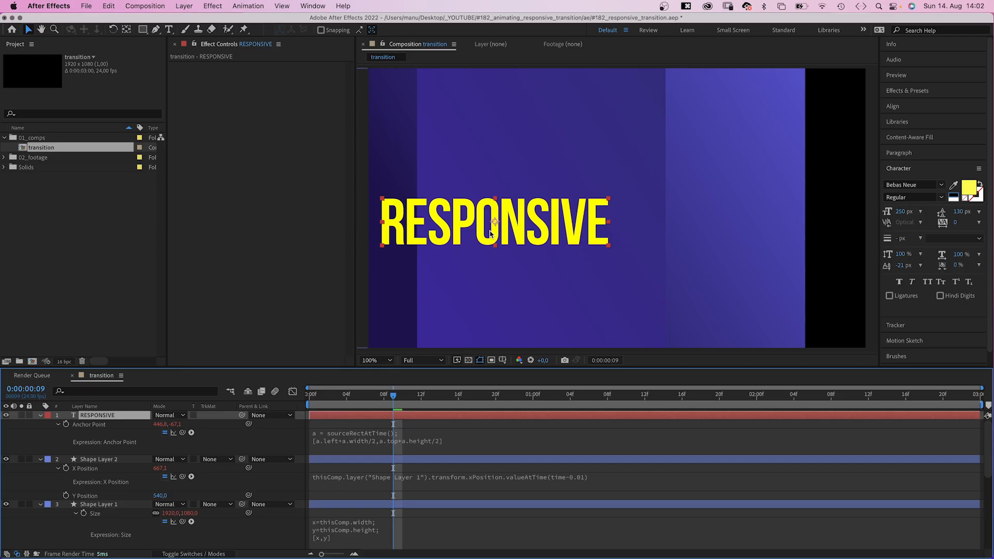
Step: Apply Set Matte to the RESPONSIVE title, taking its matte from layer 3
click(893, 106)
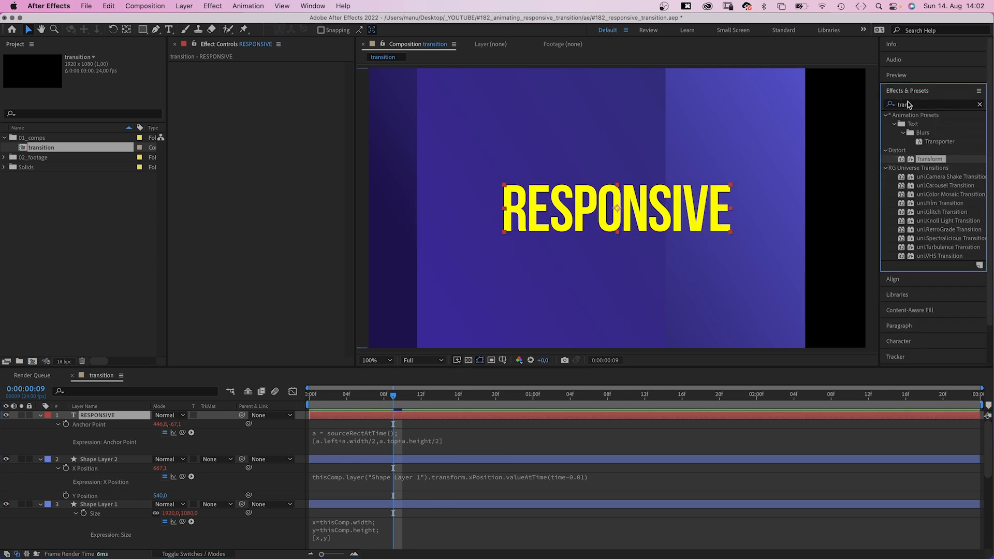
text(set matte)
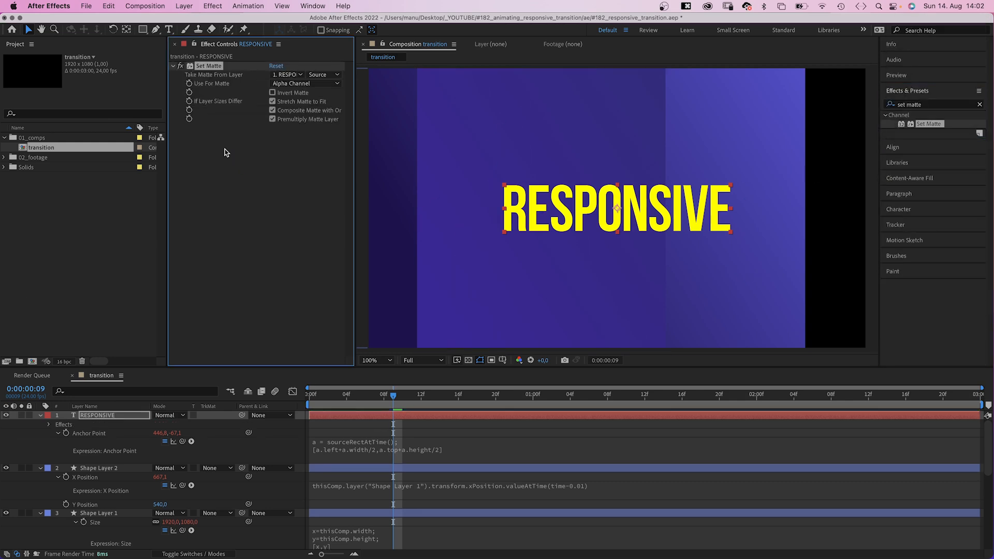
click(286, 75)
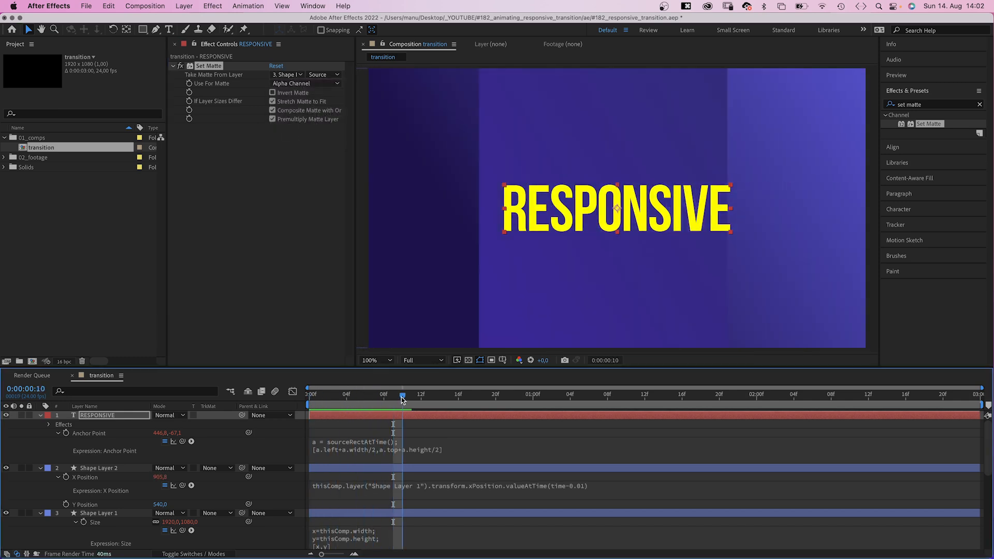
Step: Check the matted title at 960,540 and reveal the shapes' slider-driven linear() X expressions
click(309, 404)
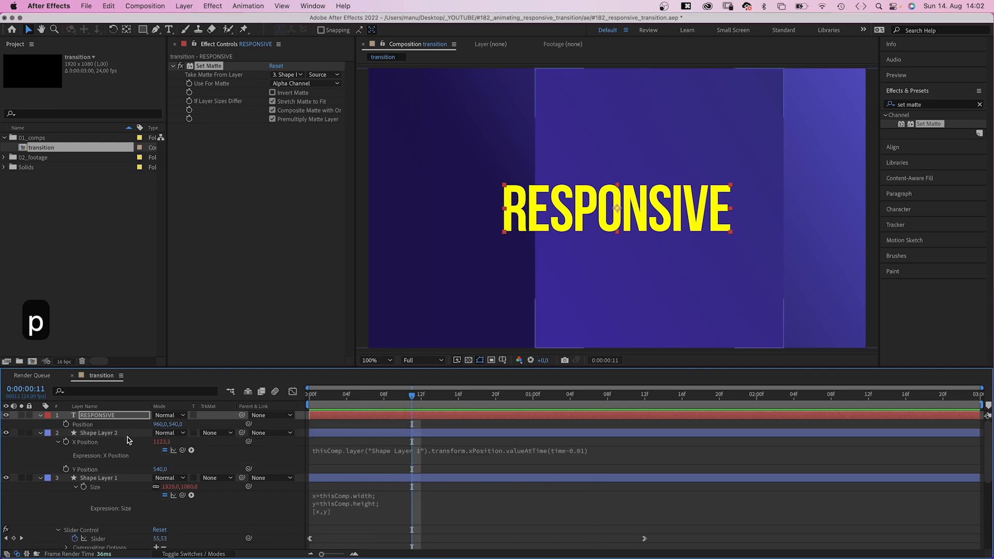
click(98, 478)
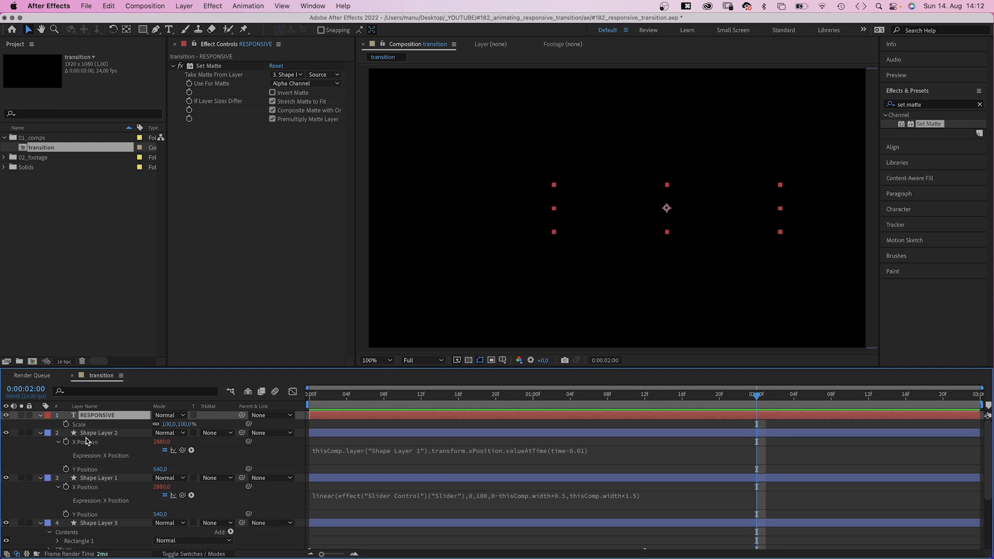
mouse_move(91, 449)
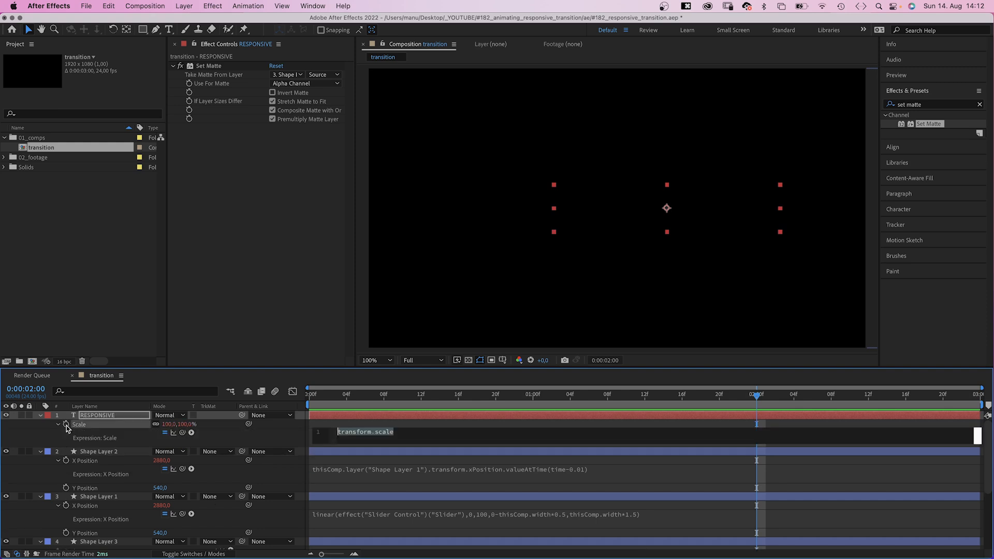
Step: Give the title's Scale the expression x = thisComp.width; [x/19.2, x/19.2], triggering a dimension error
text(x = thisComp.width;)
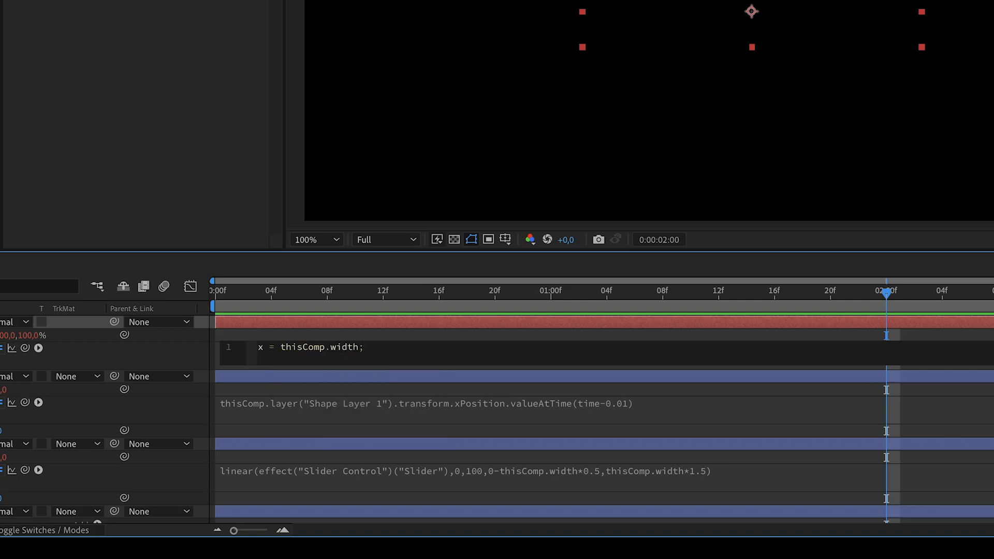
text([])
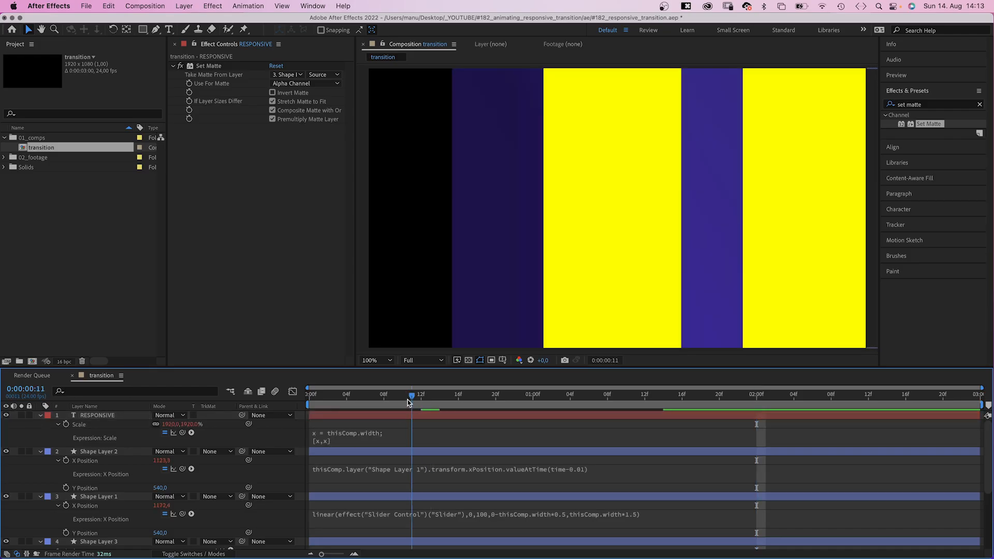
click(375, 360)
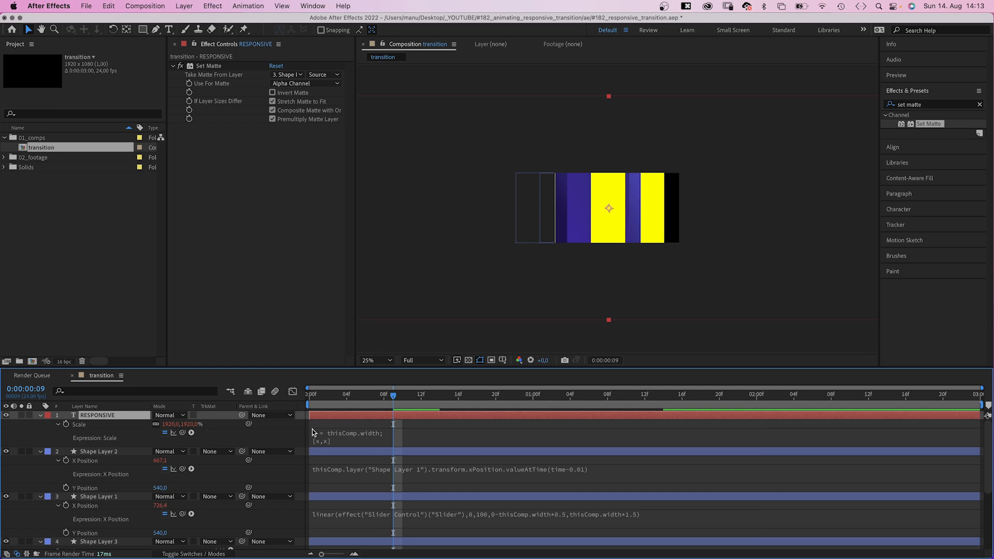
click(375, 361)
text(/19,)
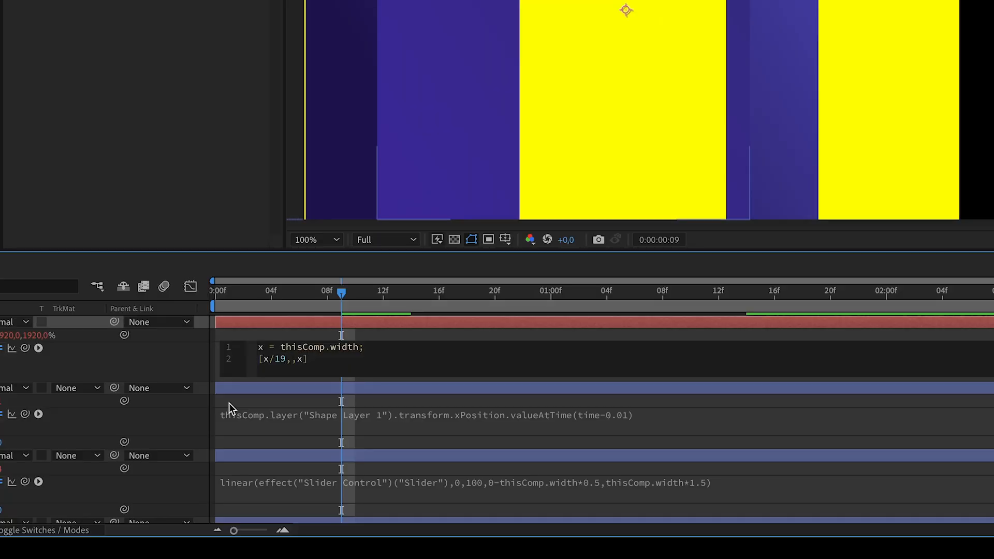
text(2,x/19,2)
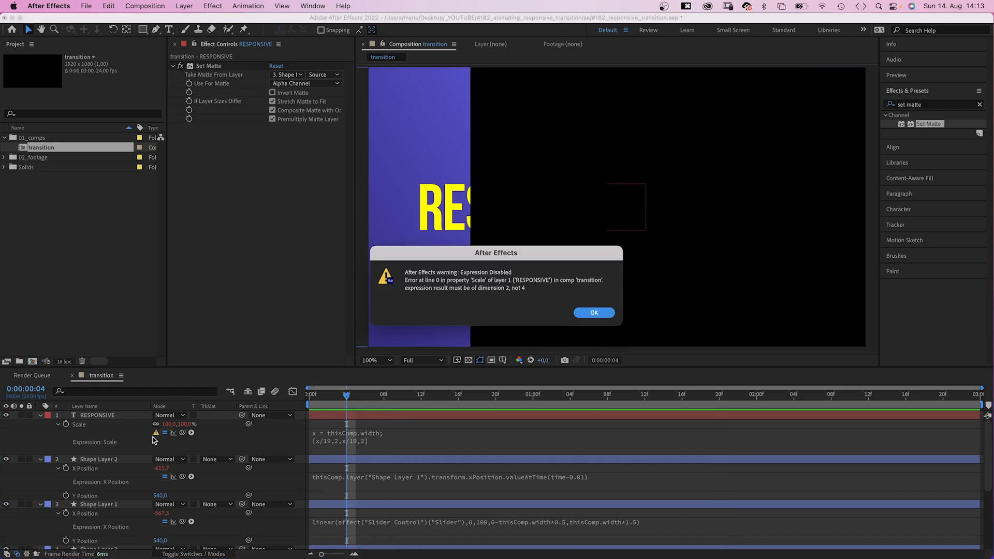
mouse_move(415, 409)
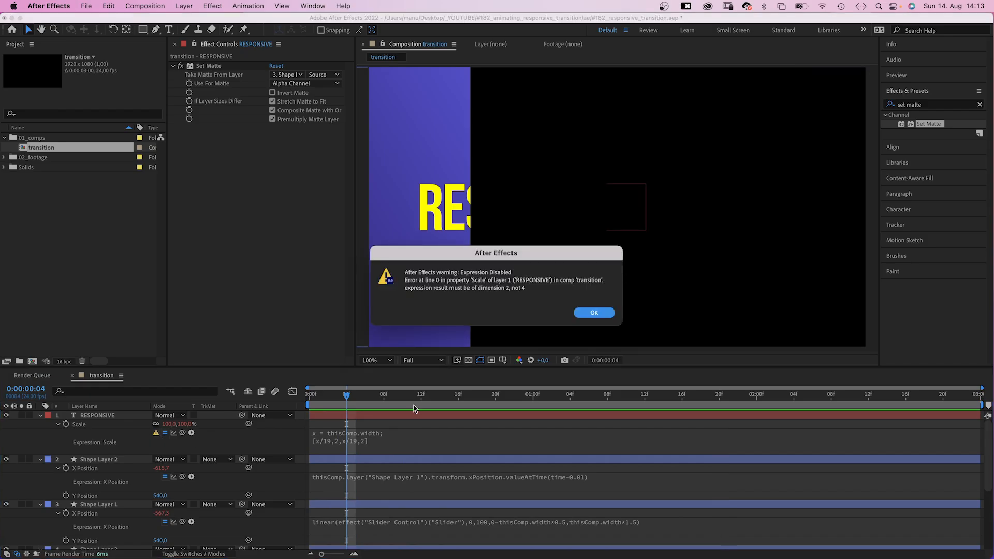
Step: Dismiss the expression error warning so the Scale expression divides by 19.2
click(595, 313)
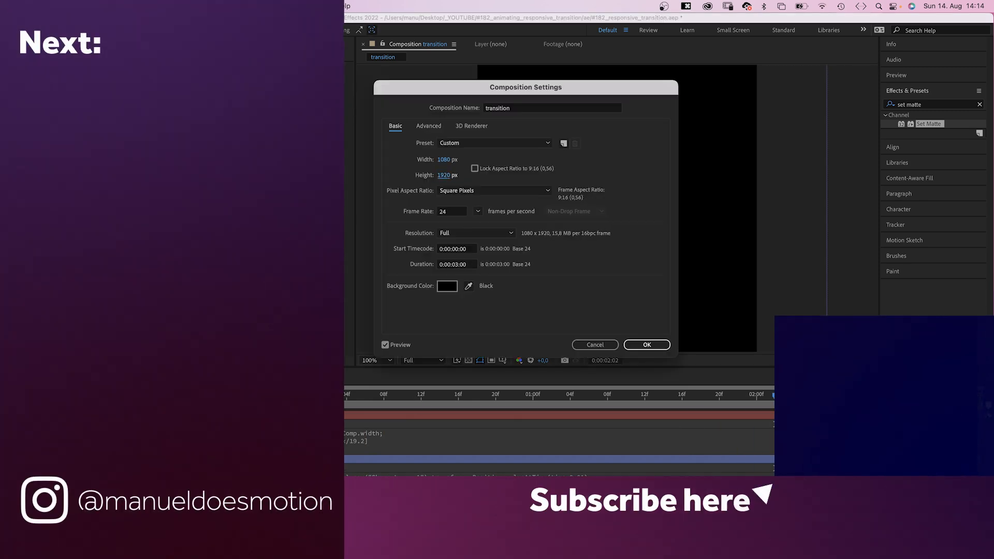
Step: Confirm the composition's new vertical 1080 × 1920 size
click(646, 344)
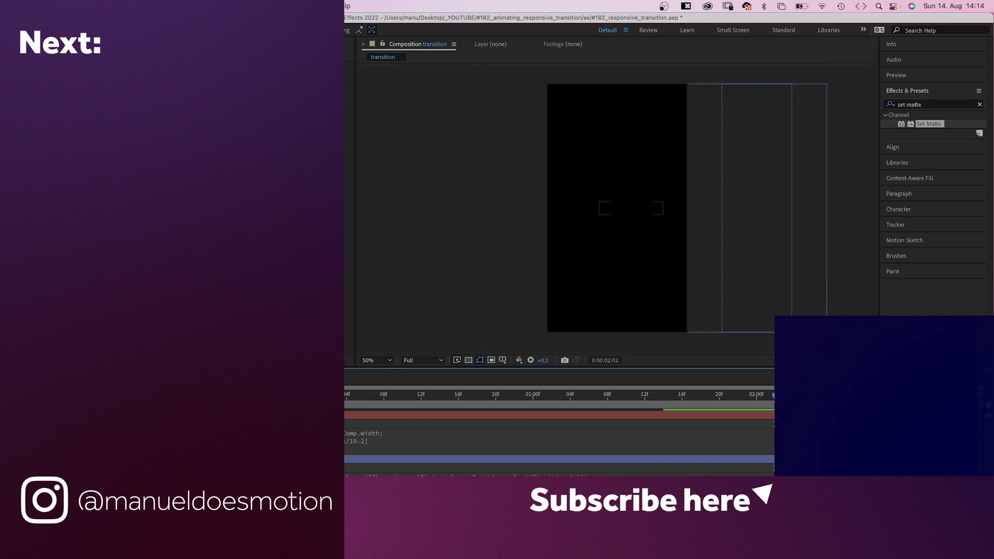